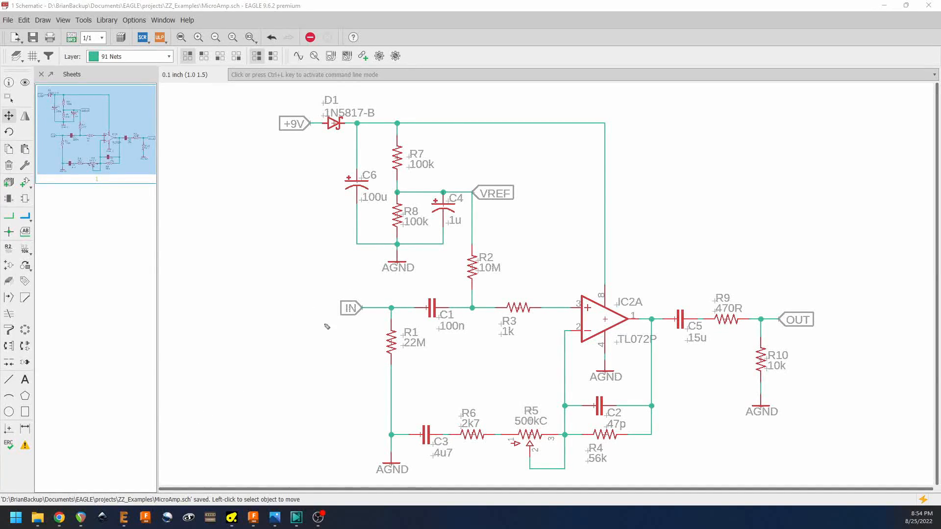
{"action": "mouse_move", "coordinate": [309, 350]}
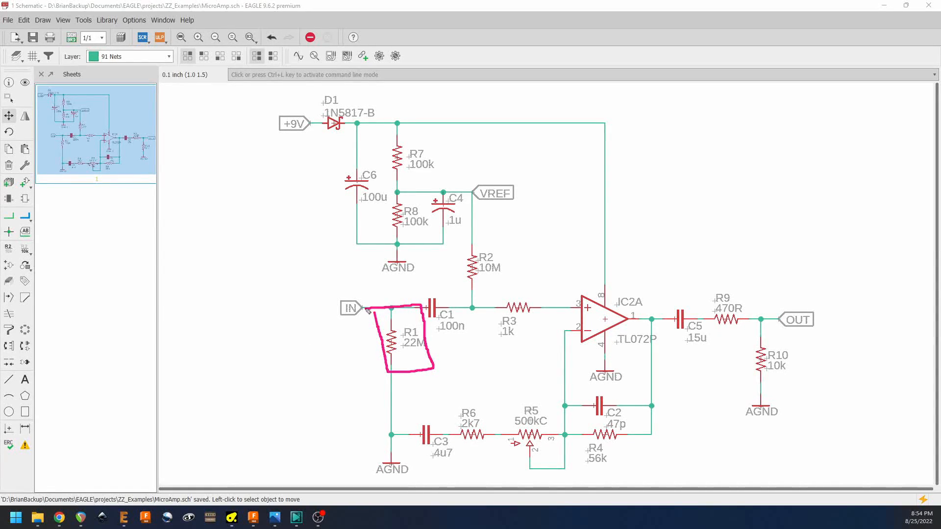
{"action": "mouse_move", "coordinate": [352, 435]}
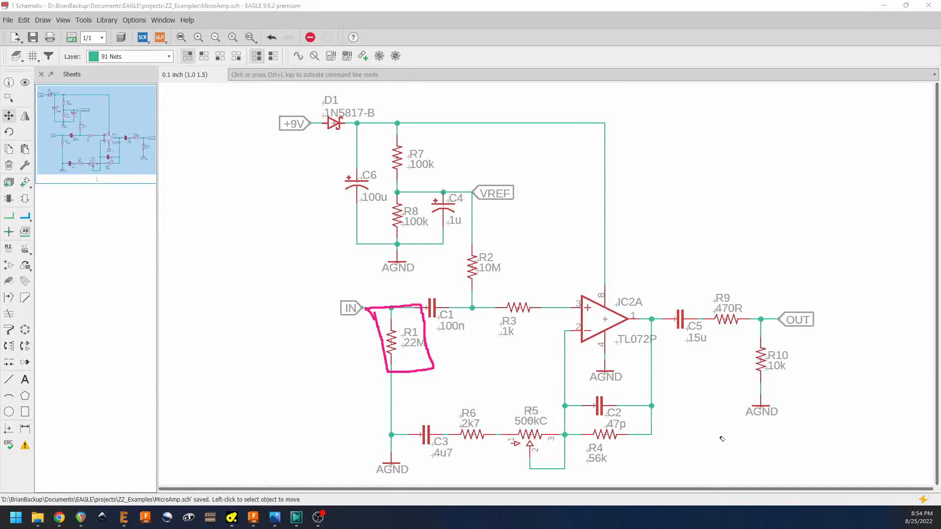
{"action": "mouse_move", "coordinate": [411, 374]}
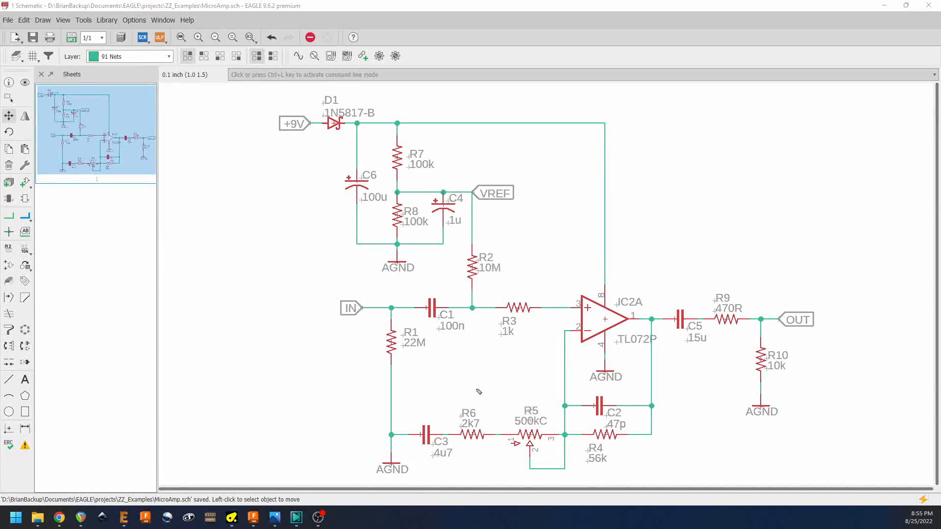
{"action": "mouse_move", "coordinate": [407, 292]}
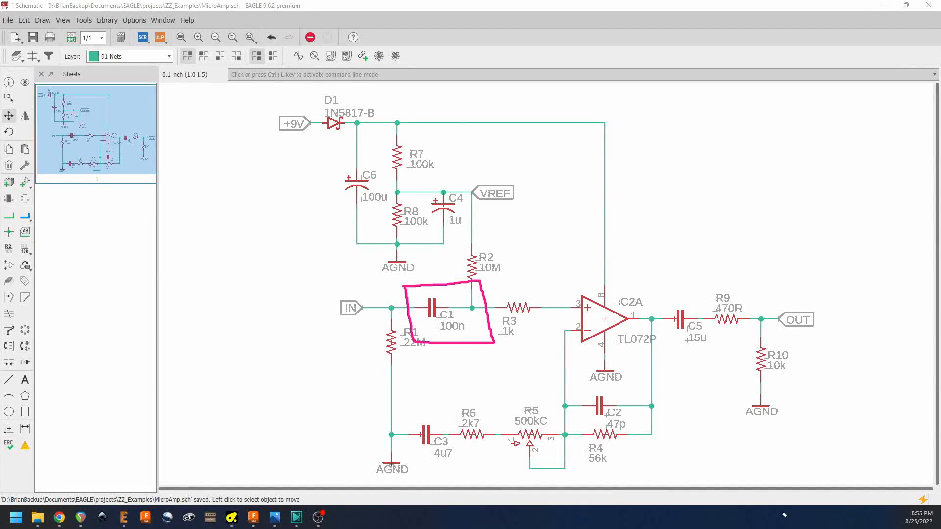
{"action": "mouse_move", "coordinate": [444, 343]}
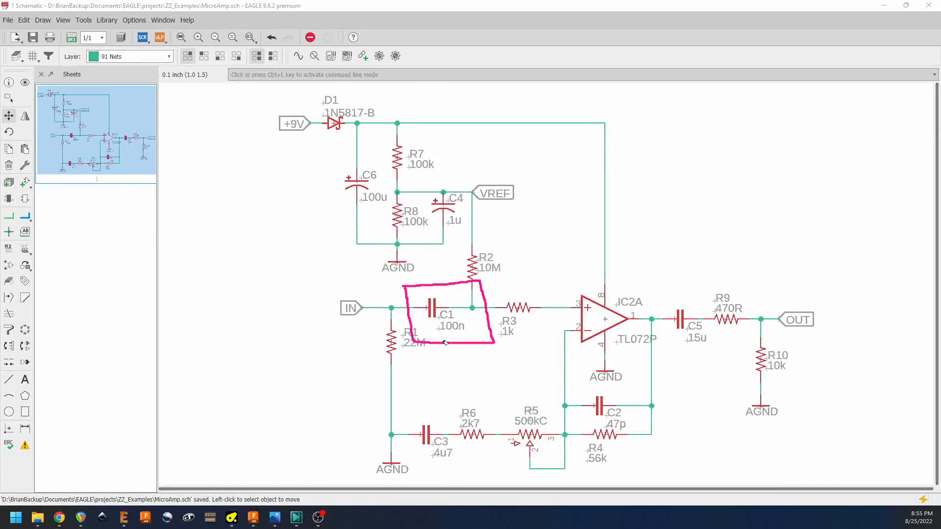
{"action": "mouse_move", "coordinate": [472, 341]}
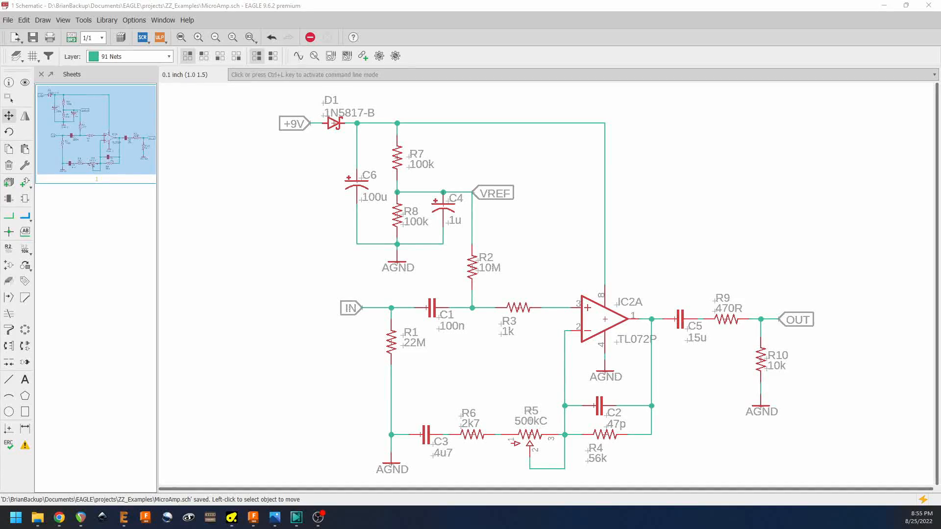
{"action": "mouse_move", "coordinate": [465, 294]}
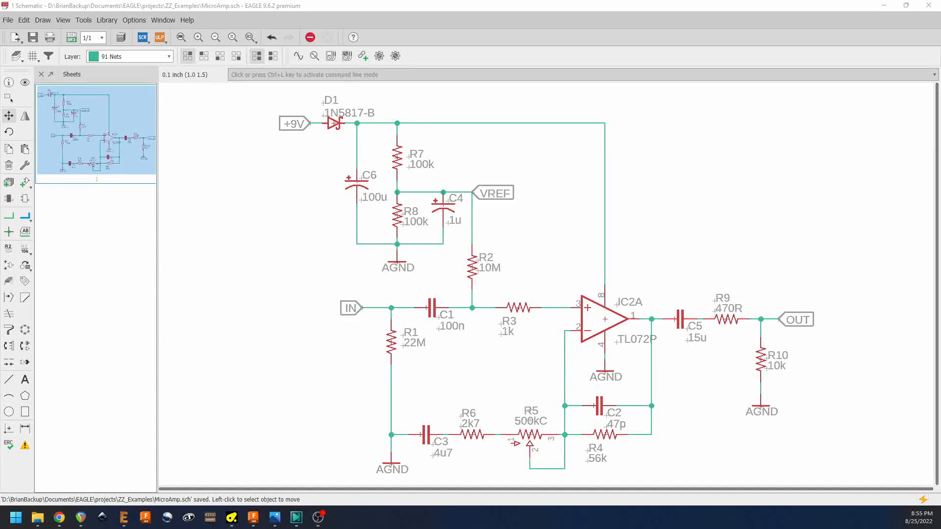
{"action": "mouse_move", "coordinate": [317, 293]}
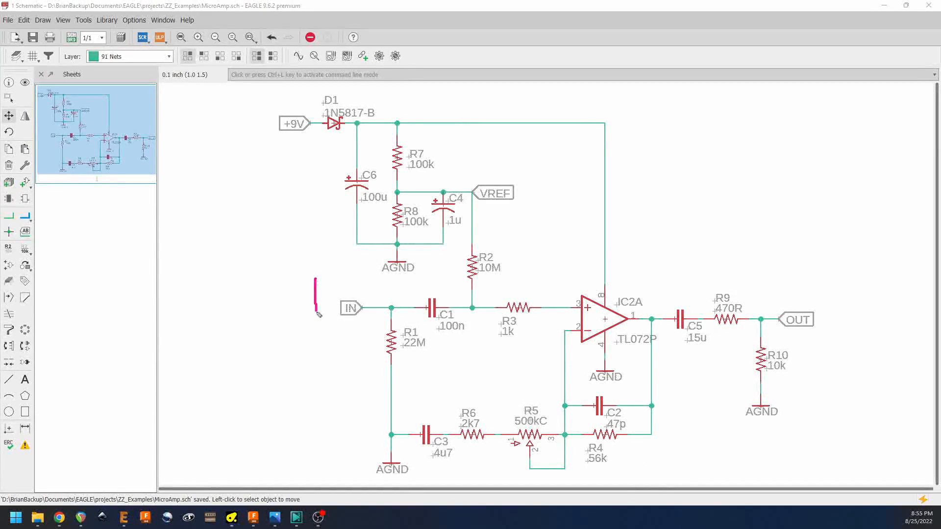
Outline the input, op-amp and output section and point out the op-amp's supply and ground pins.
{"action": "left_click_drag", "start_coordinate": [314, 277], "coordinate": [650, 485]}
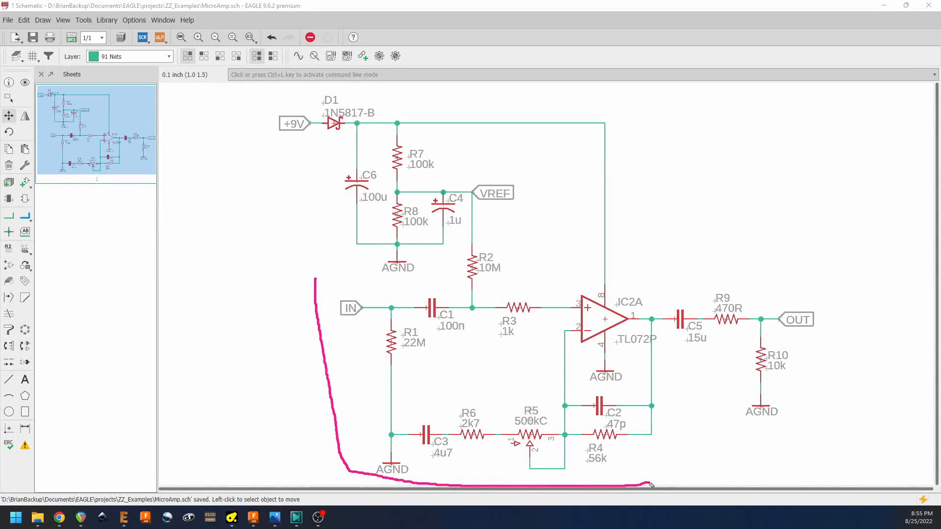
{"action": "left_click_drag", "start_coordinate": [651, 485], "coordinate": [657, 293]}
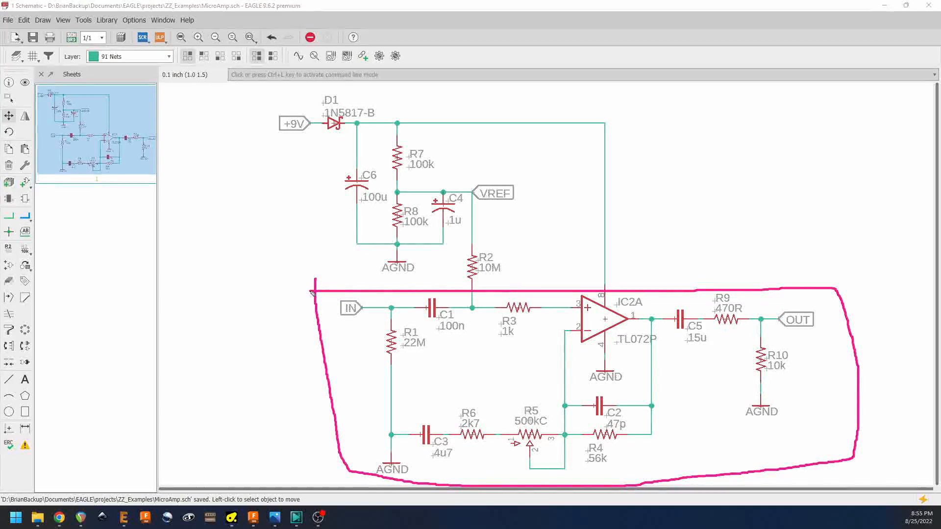
{"action": "mouse_move", "coordinate": [614, 364]}
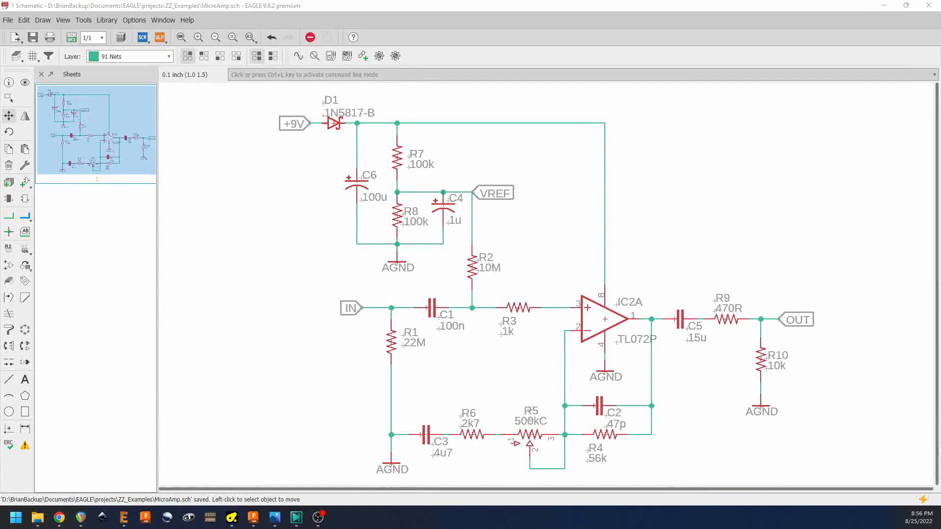
{"action": "mouse_move", "coordinate": [495, 264]}
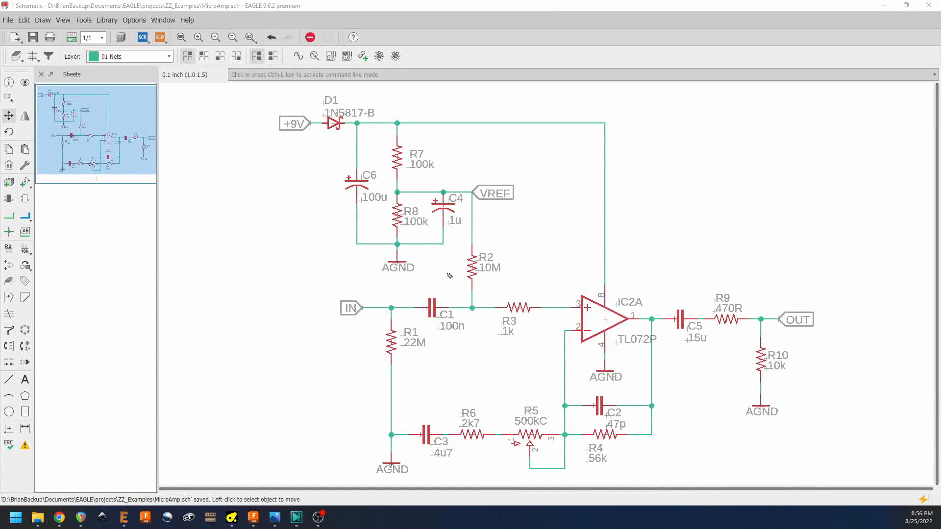
{"action": "mouse_move", "coordinate": [473, 229]}
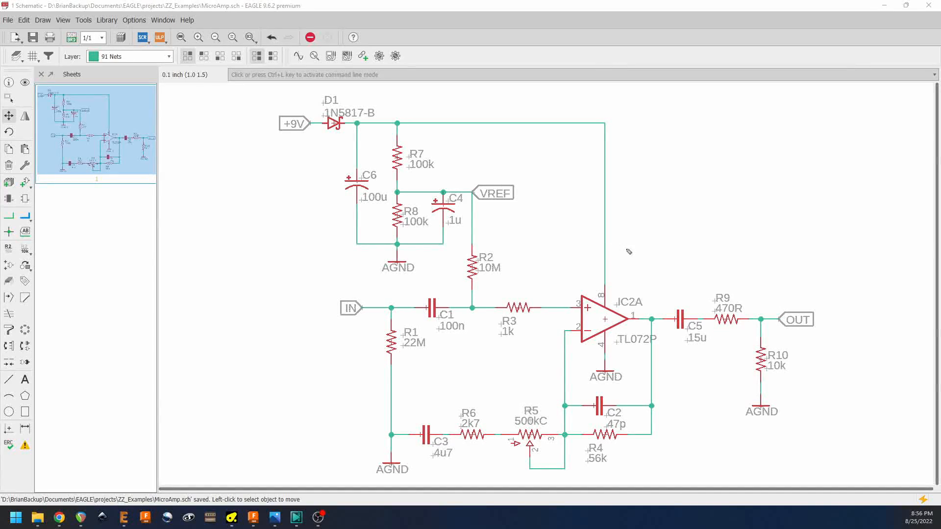
{"action": "left_click_drag", "start_coordinate": [633, 243], "coordinate": [625, 289]}
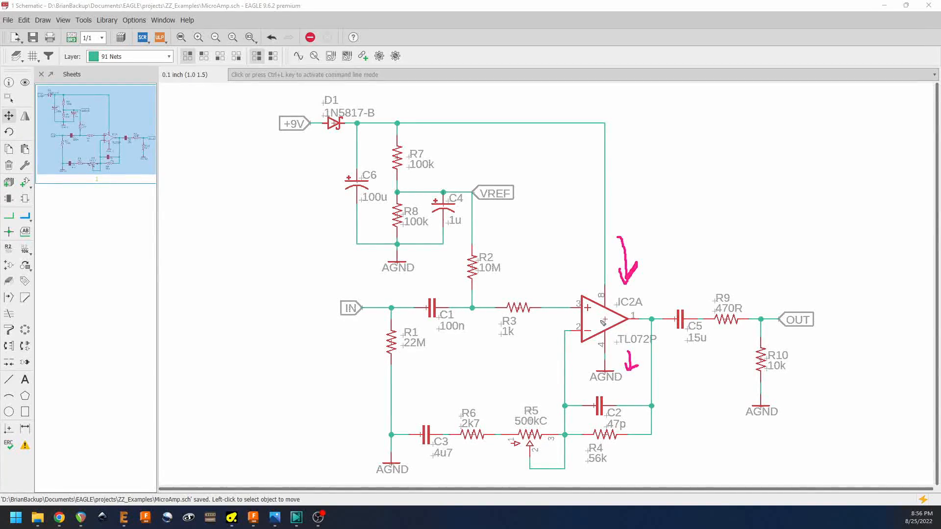
{"action": "mouse_move", "coordinate": [577, 146]}
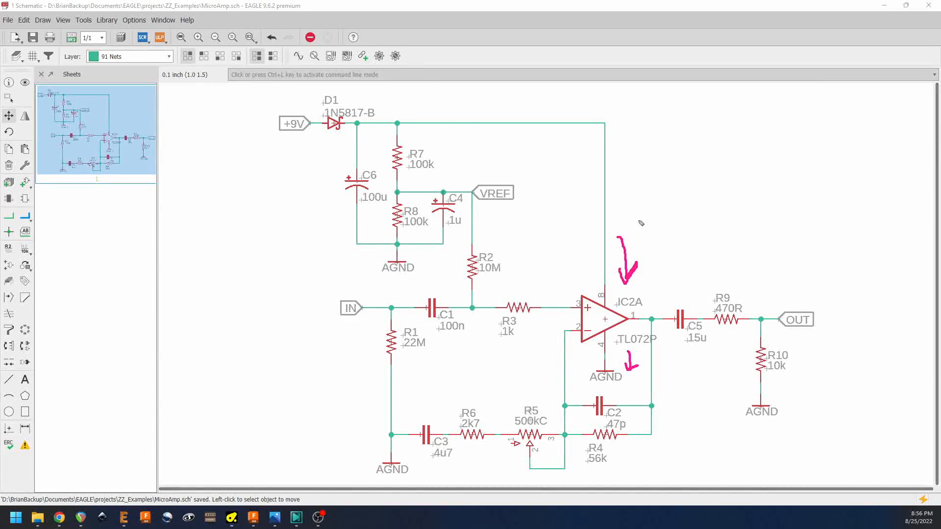
{"action": "mouse_move", "coordinate": [747, 491]}
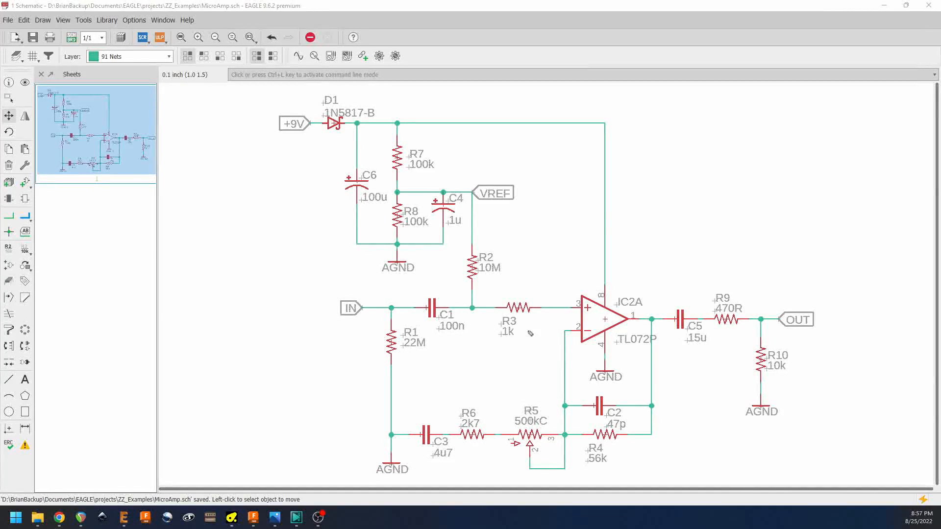
{"action": "mouse_move", "coordinate": [479, 212]}
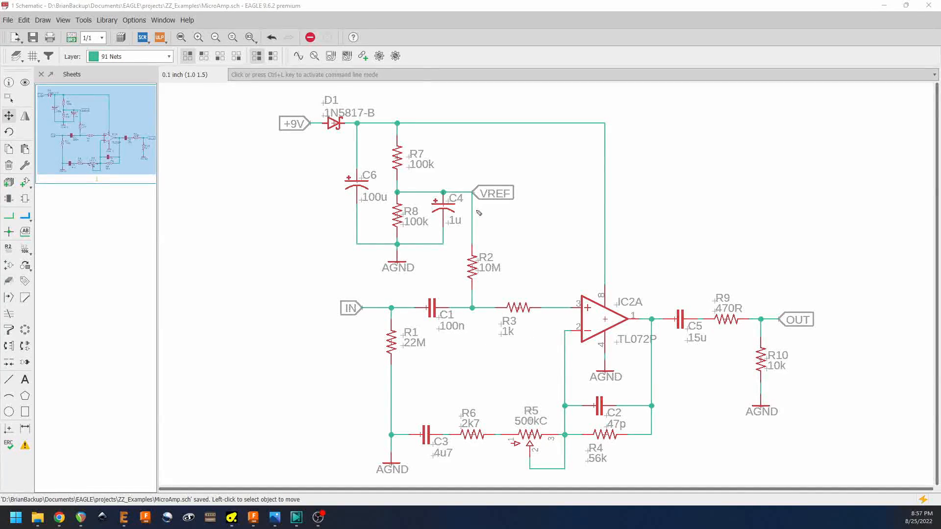
{"action": "mouse_move", "coordinate": [476, 294]}
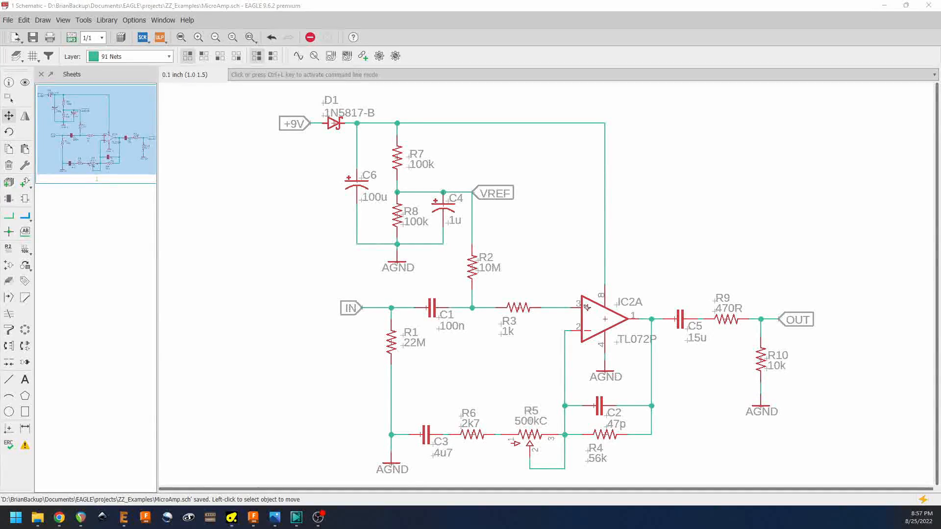
{"action": "mouse_move", "coordinate": [537, 298]}
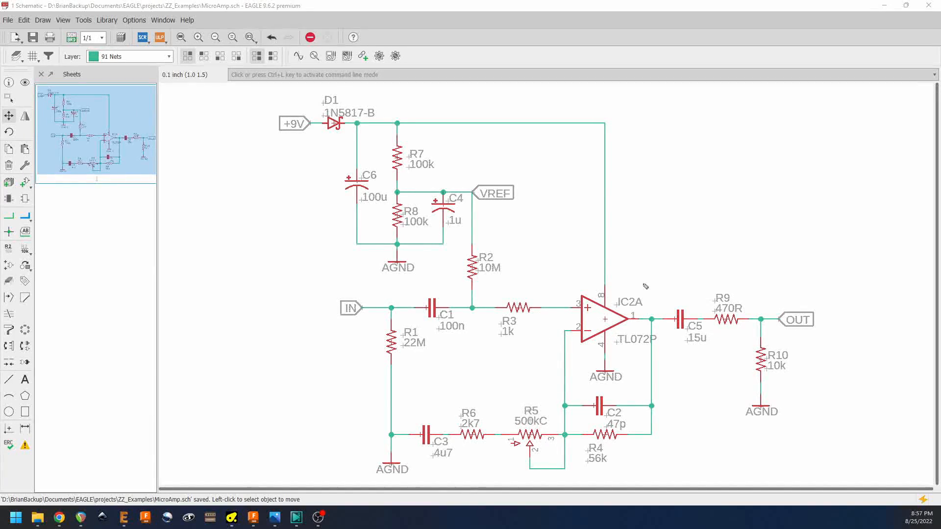
{"action": "left_click_drag", "start_coordinate": [636, 282], "coordinate": [664, 363]}
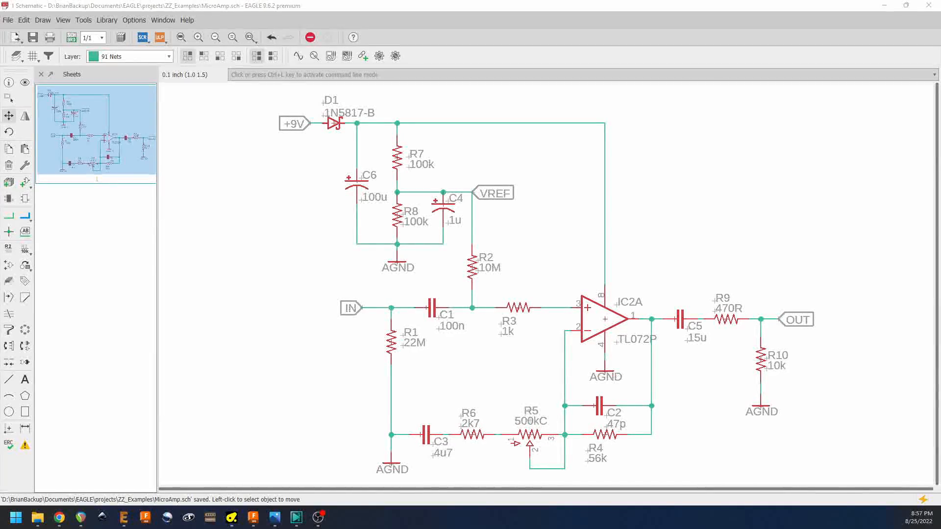
{"action": "mouse_move", "coordinate": [600, 307]}
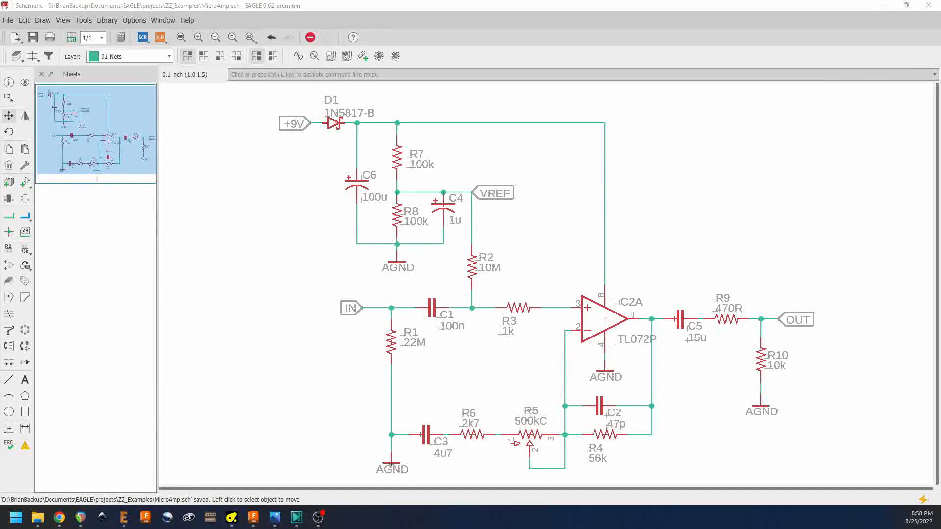
{"action": "mouse_move", "coordinate": [680, 441]}
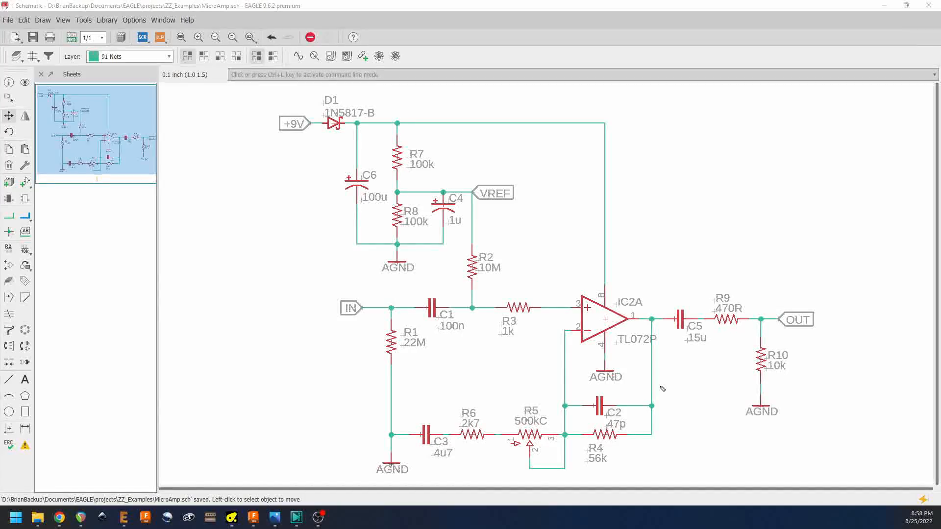
Underline R6, R5 and R4 in the feedback network and mark the area beside the op-amp output.
{"action": "left_click_drag", "start_coordinate": [561, 397], "coordinate": [660, 389]}
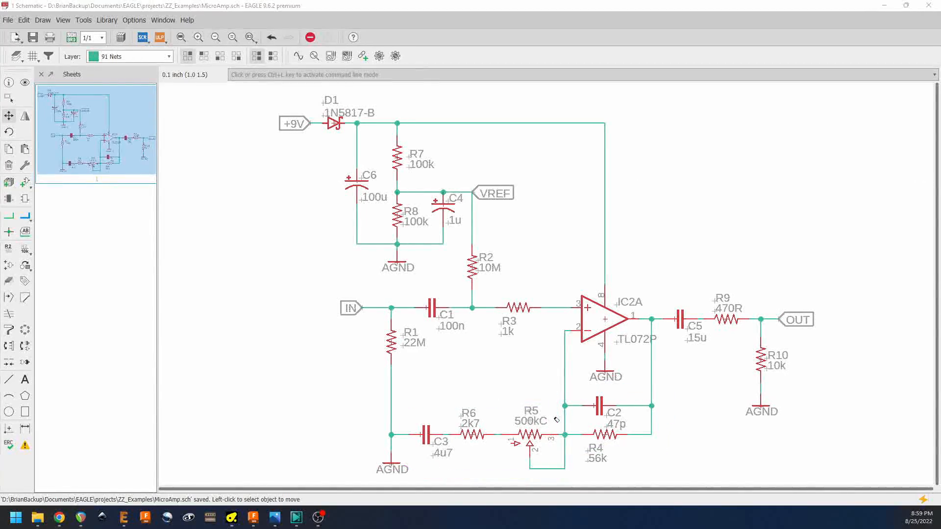
{"action": "mouse_move", "coordinate": [582, 443]}
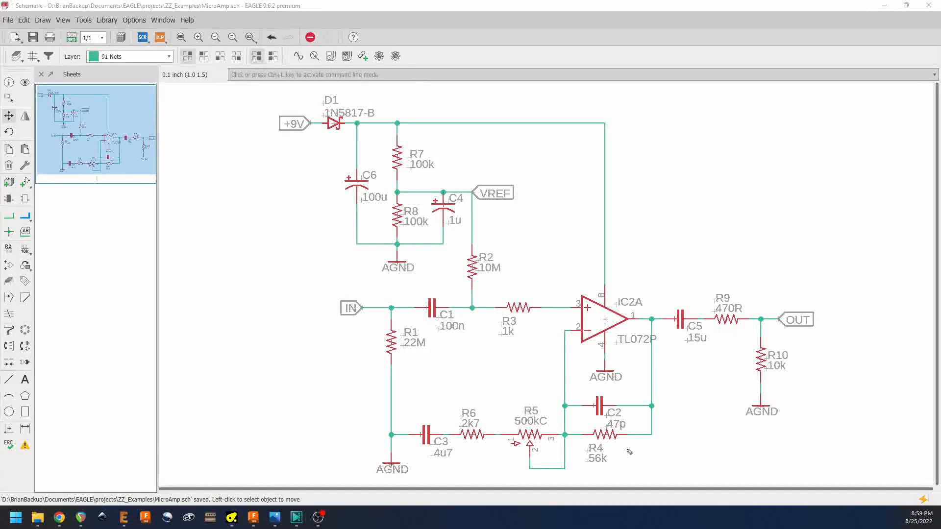
{"action": "mouse_move", "coordinate": [641, 449]}
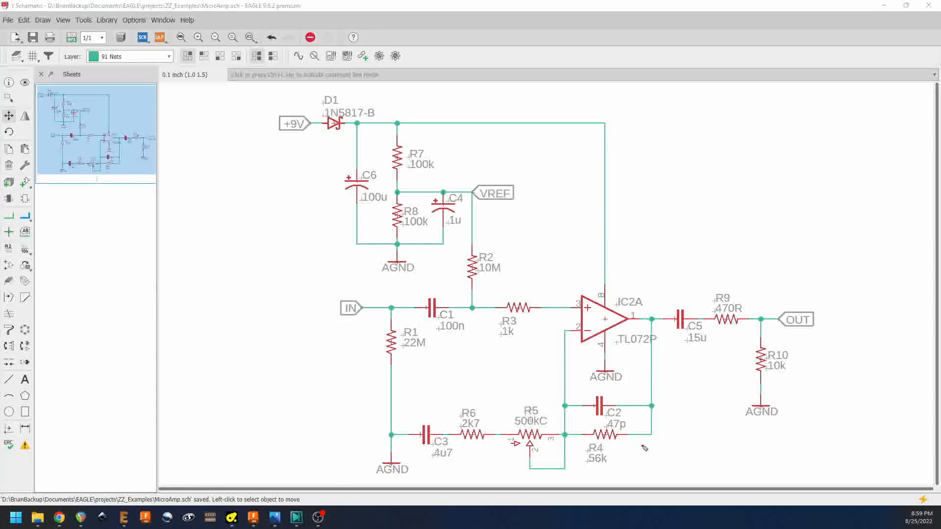
{"action": "left_click_drag", "start_coordinate": [582, 447], "coordinate": [642, 446]}
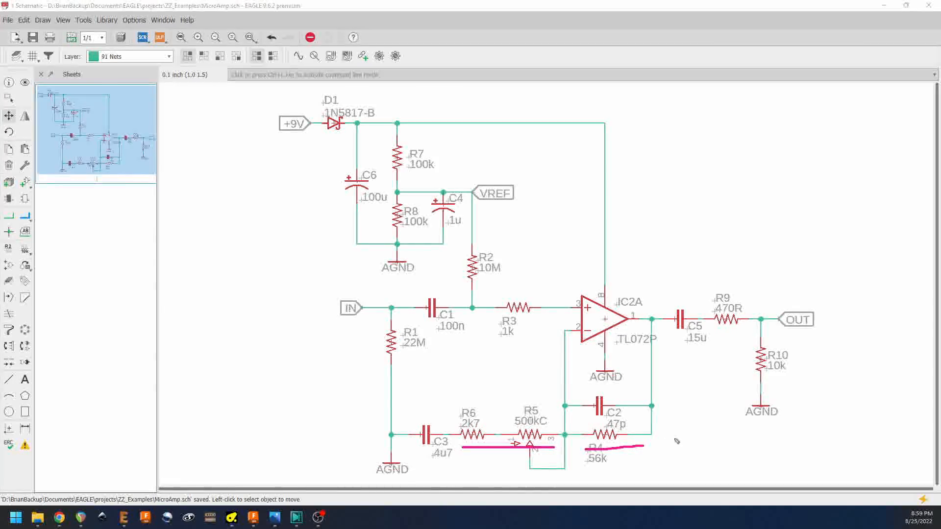
{"action": "mouse_move", "coordinate": [565, 383]}
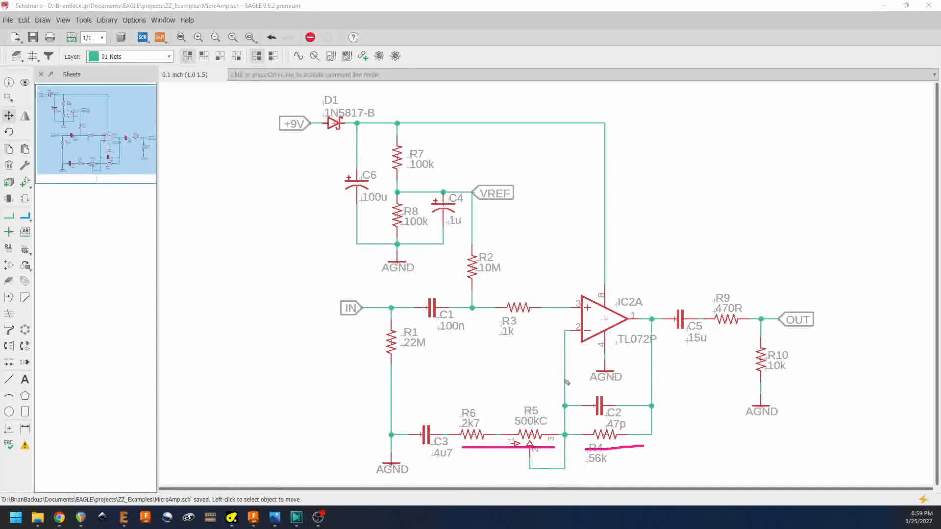
{"action": "mouse_move", "coordinate": [638, 411]}
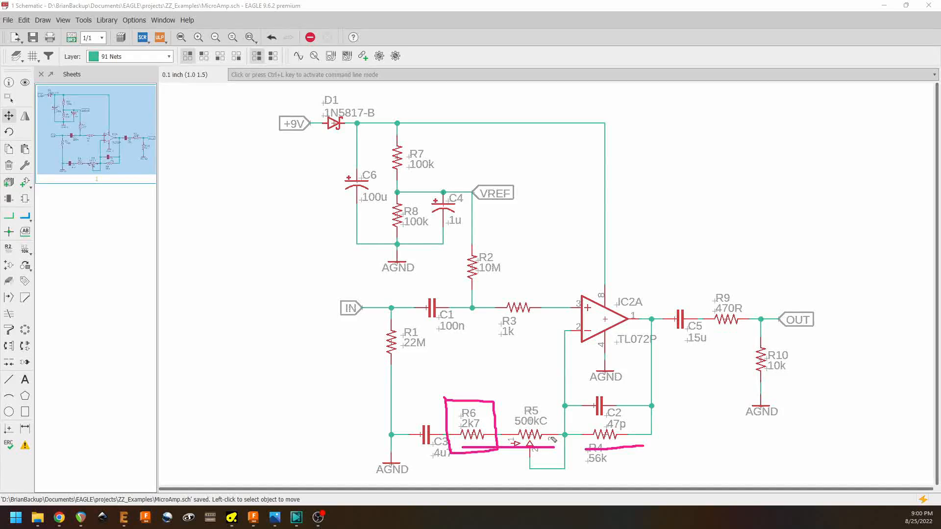
{"action": "mouse_move", "coordinate": [506, 441]}
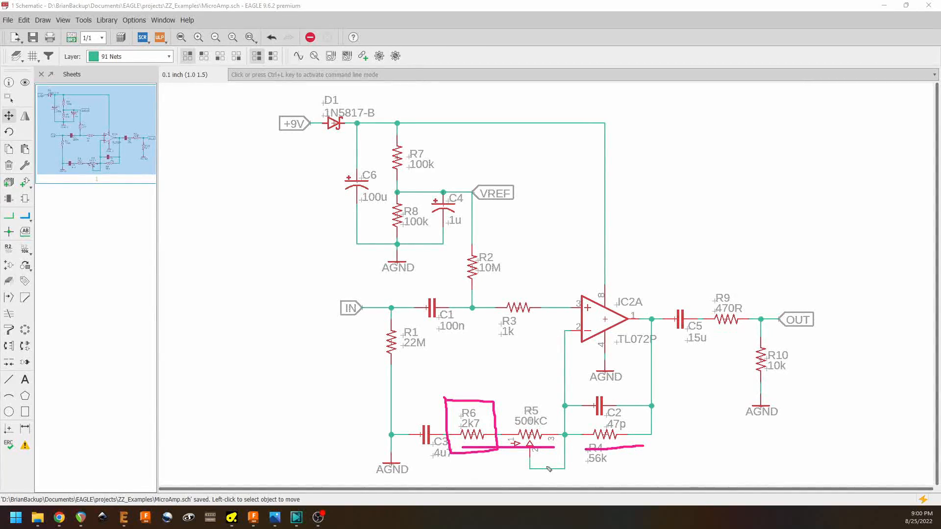
{"action": "mouse_move", "coordinate": [628, 295]}
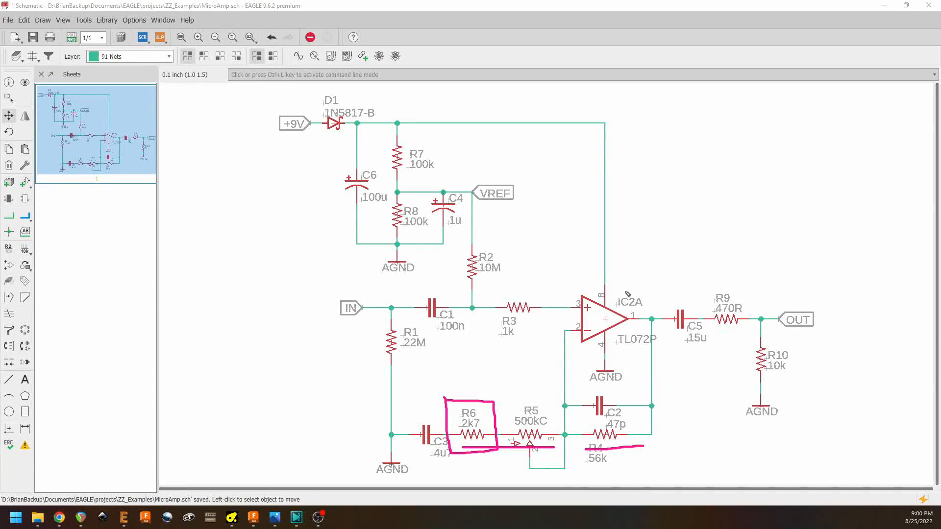
{"action": "mouse_move", "coordinate": [634, 453]}
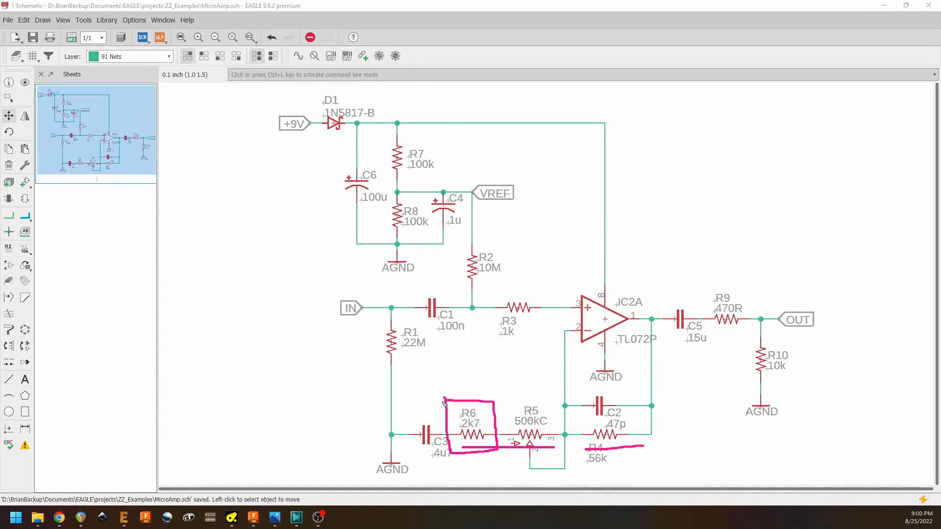
{"action": "mouse_move", "coordinate": [501, 404]}
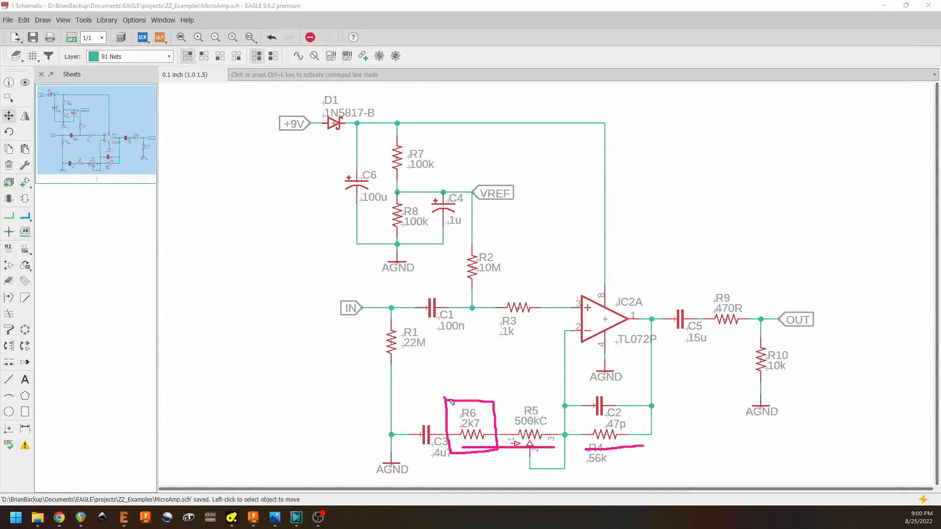
{"action": "mouse_move", "coordinate": [664, 355]}
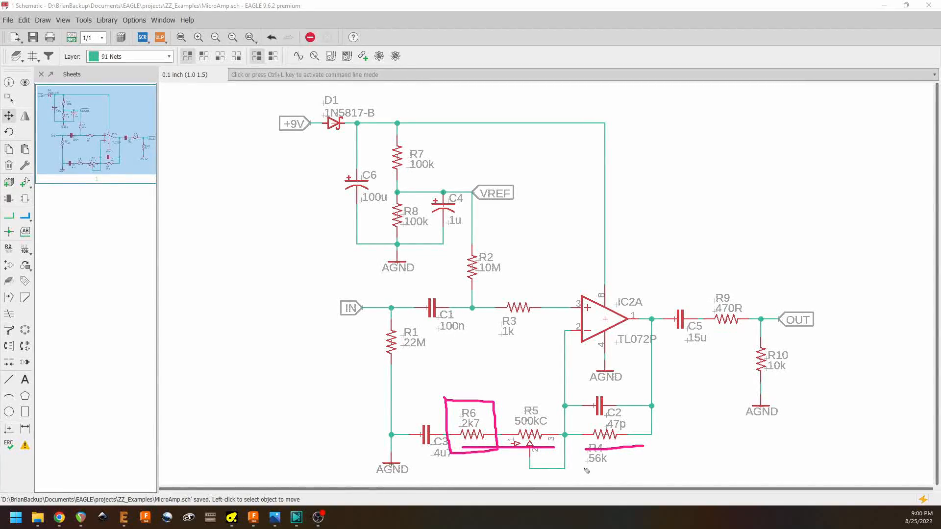
{"action": "mouse_move", "coordinate": [456, 402]}
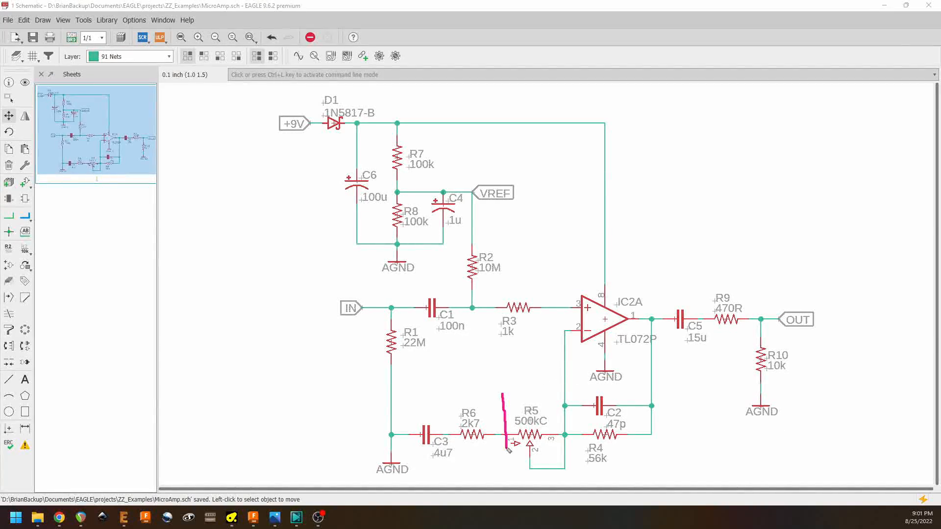
{"action": "left_click", "coordinate": [531, 433]}
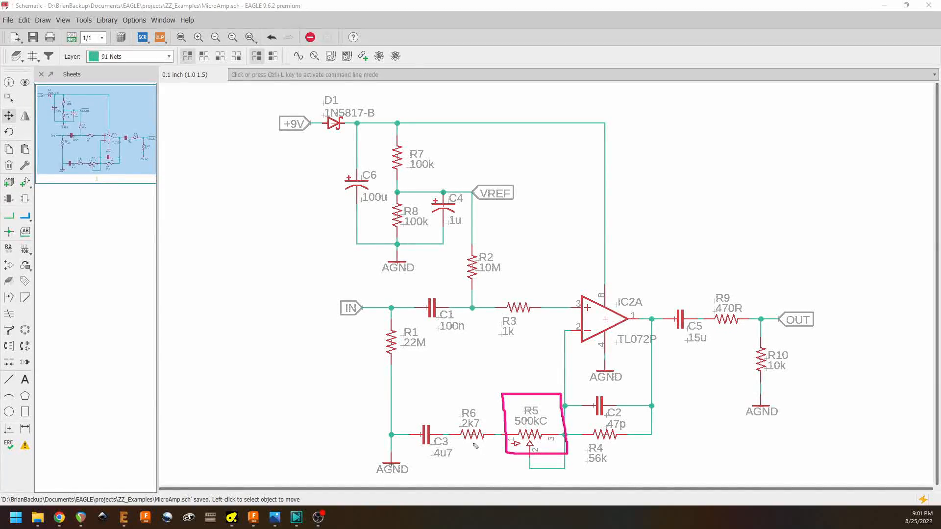
{"action": "mouse_move", "coordinate": [526, 438]}
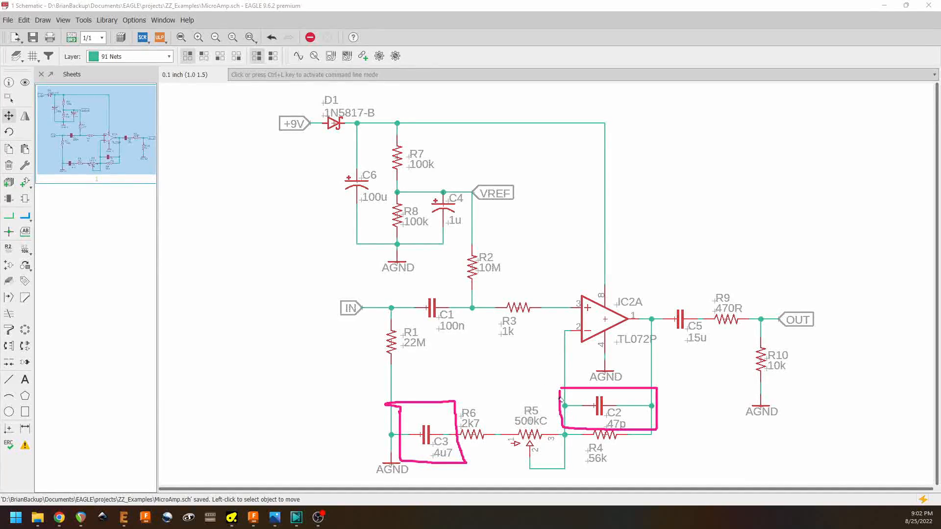
{"action": "mouse_move", "coordinate": [673, 376]}
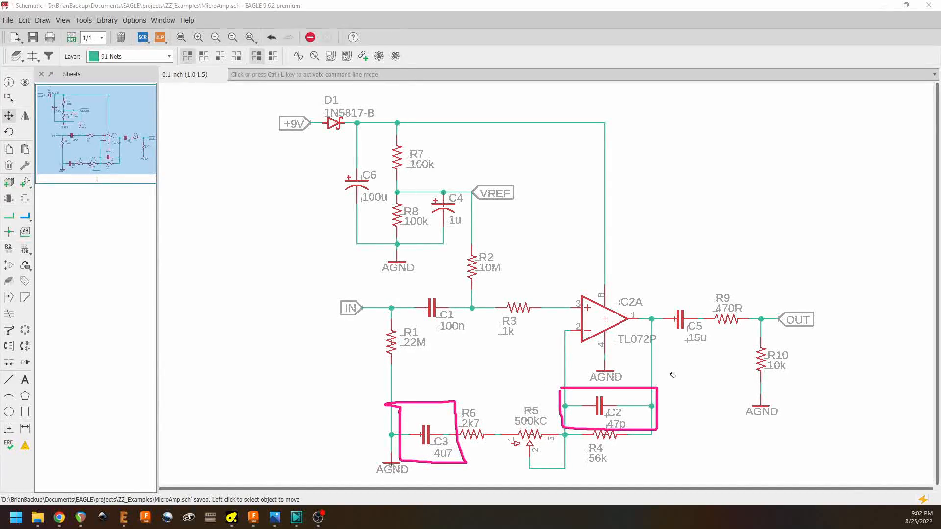
{"action": "mouse_move", "coordinate": [670, 379]}
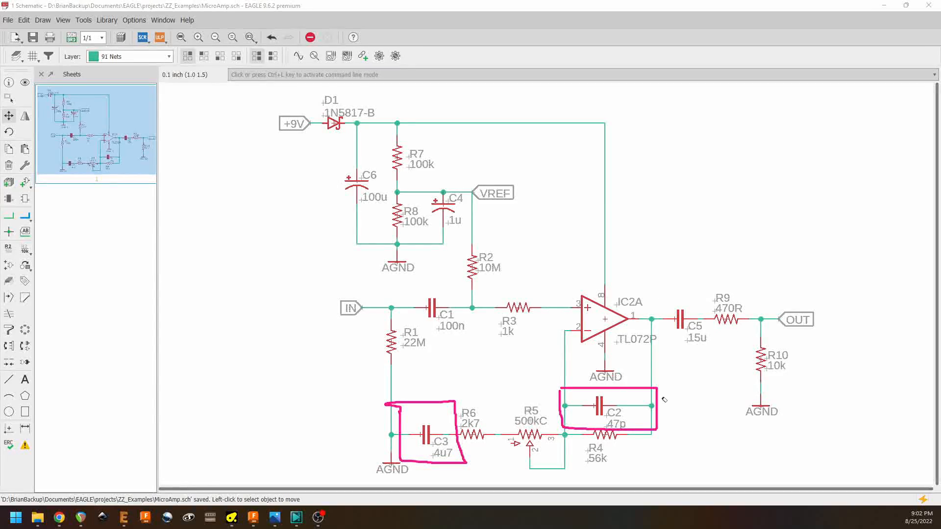
{"action": "mouse_move", "coordinate": [657, 359]}
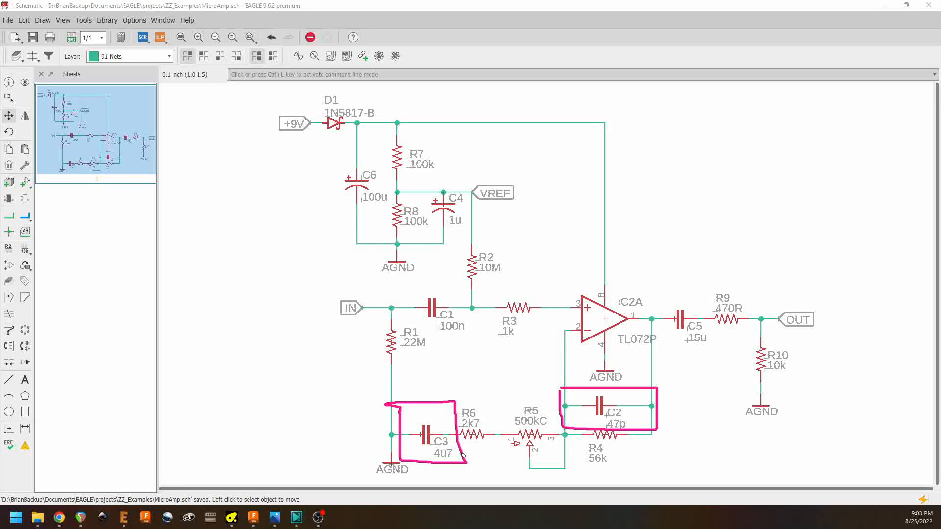
{"action": "mouse_move", "coordinate": [444, 441]}
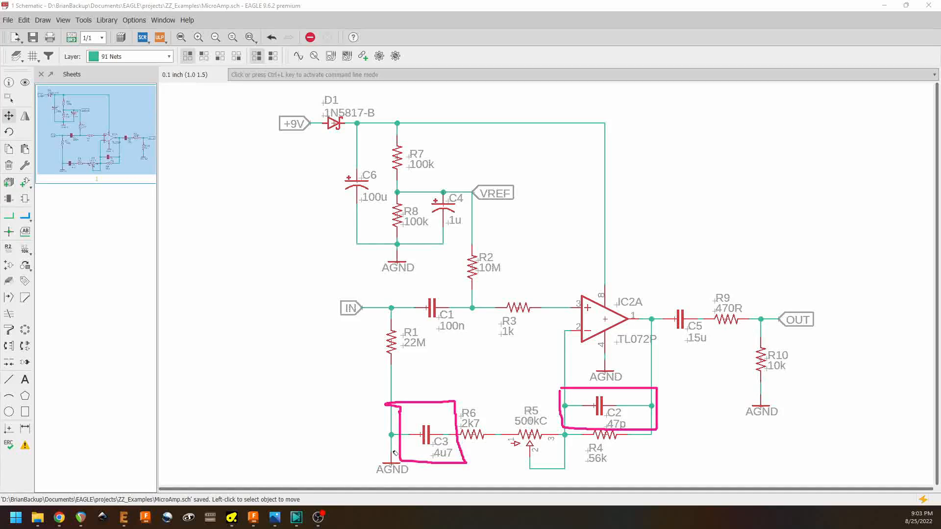
{"action": "mouse_move", "coordinate": [415, 454]}
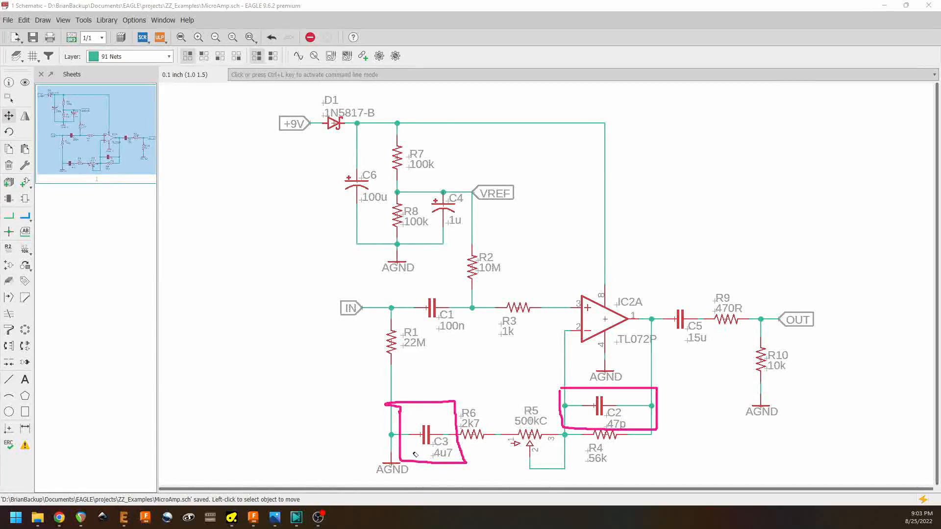
{"action": "mouse_move", "coordinate": [438, 465]}
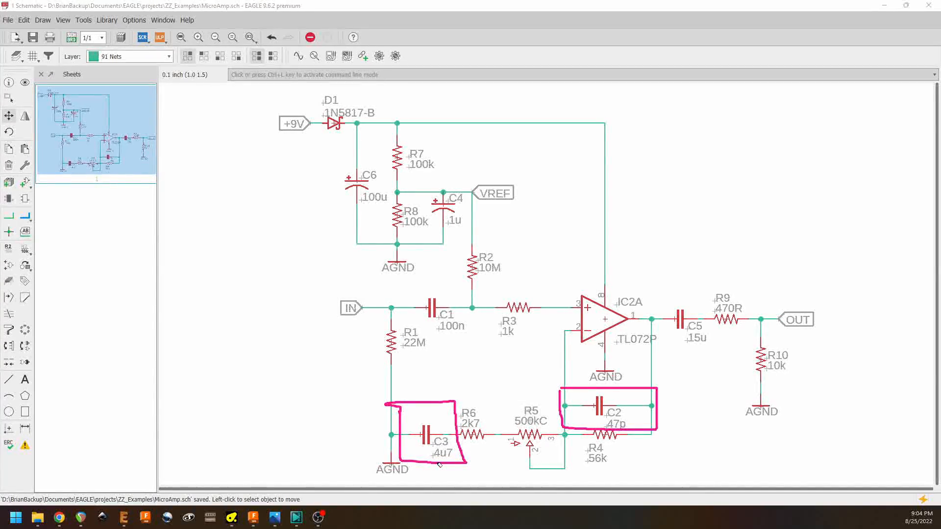
{"action": "mouse_move", "coordinate": [439, 465]}
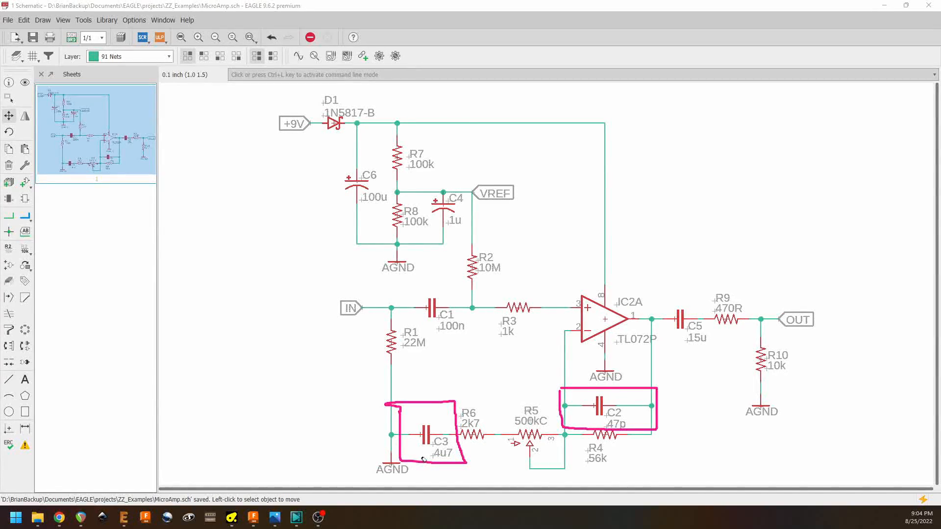
{"action": "mouse_move", "coordinate": [439, 410]}
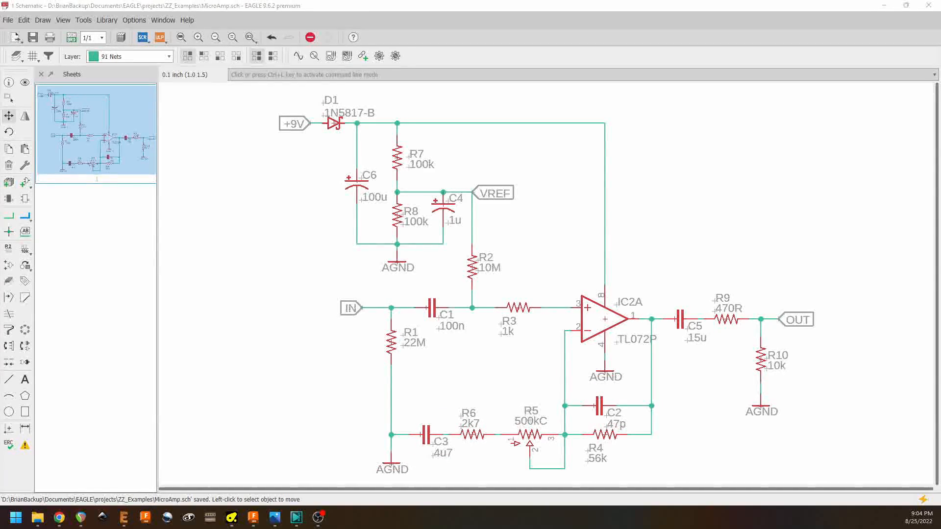
{"action": "mouse_move", "coordinate": [664, 295]}
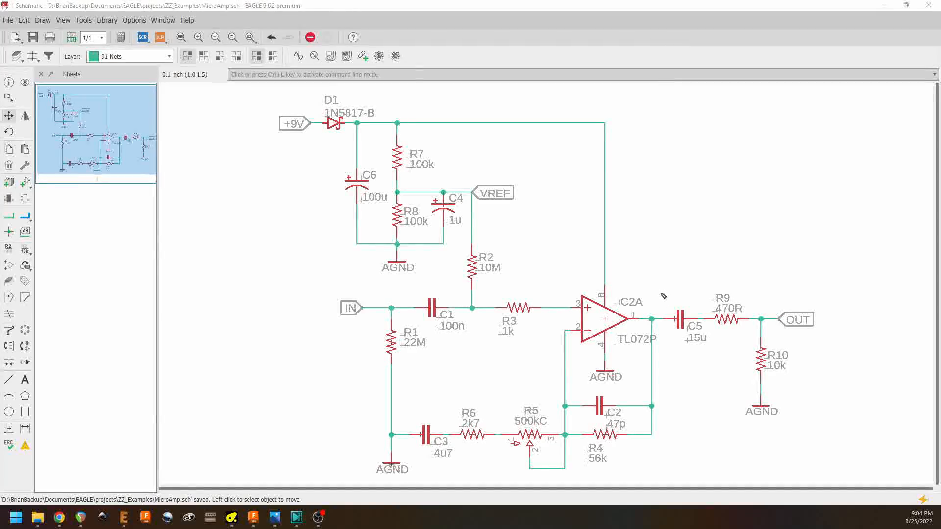
{"action": "left_click_drag", "start_coordinate": [660, 291], "coordinate": [712, 351]}
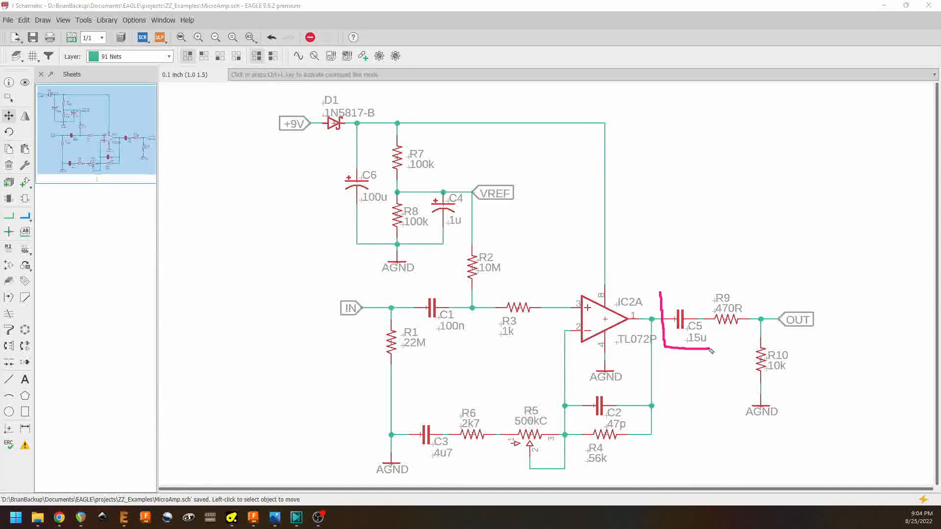
{"action": "left_click_drag", "start_coordinate": [708, 351], "coordinate": [660, 294]}
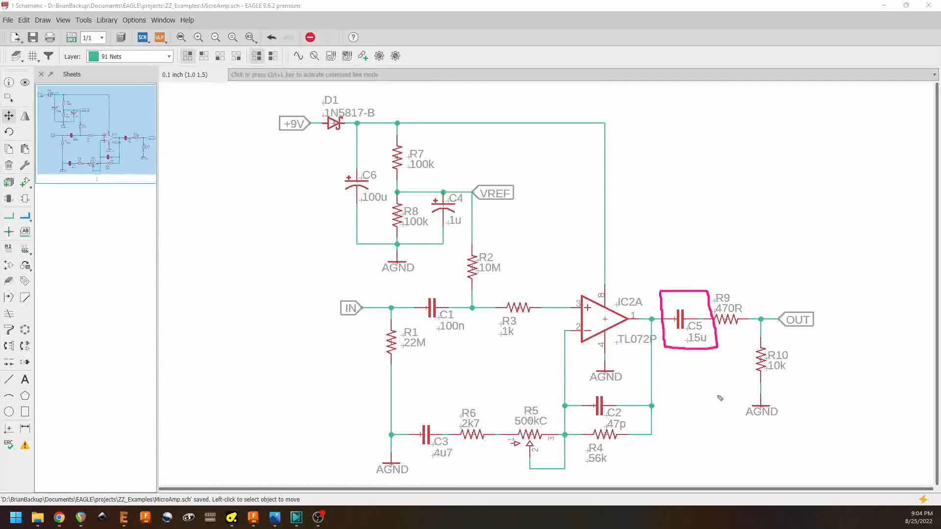
{"action": "mouse_move", "coordinate": [685, 347]}
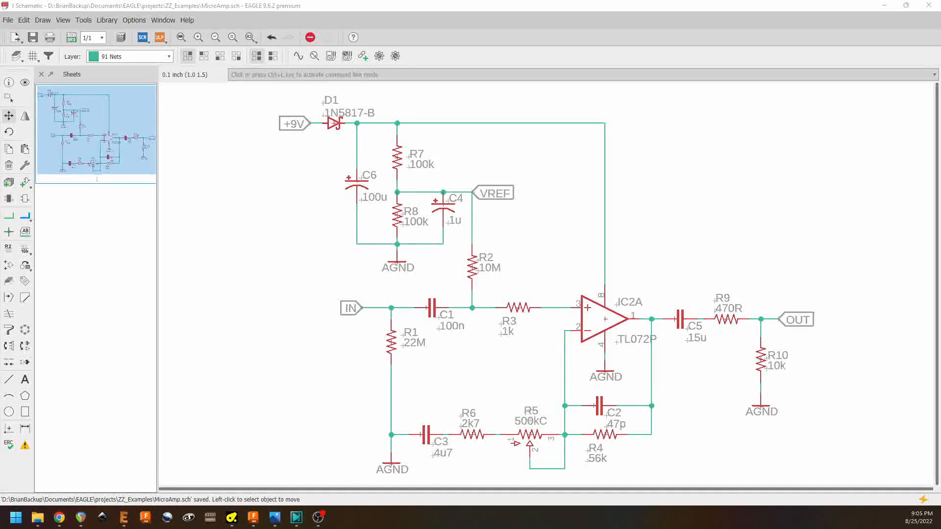
{"action": "mouse_move", "coordinate": [819, 274]}
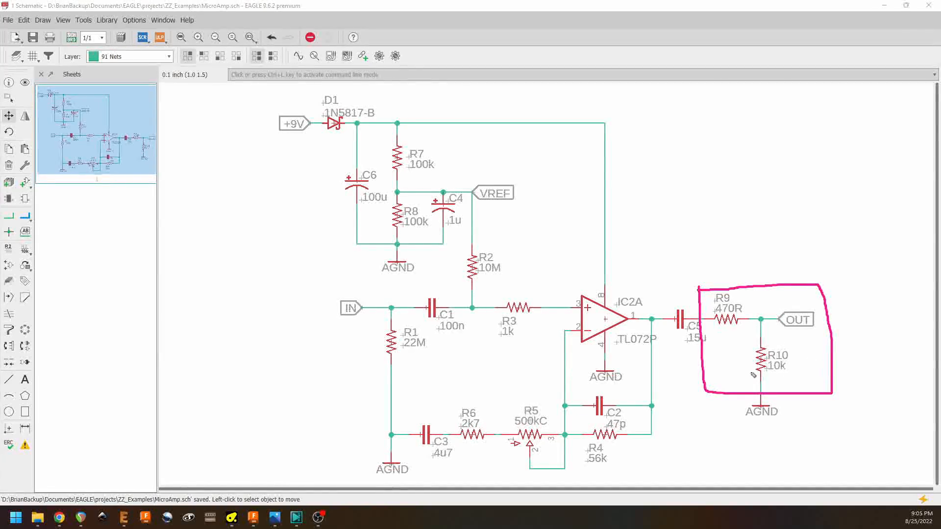
{"action": "mouse_move", "coordinate": [738, 330]}
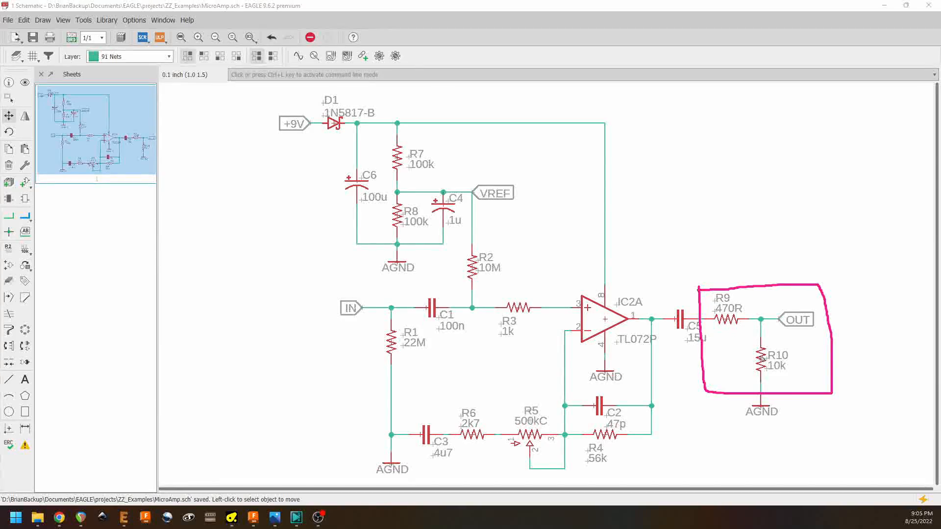
{"action": "mouse_move", "coordinate": [739, 387]}
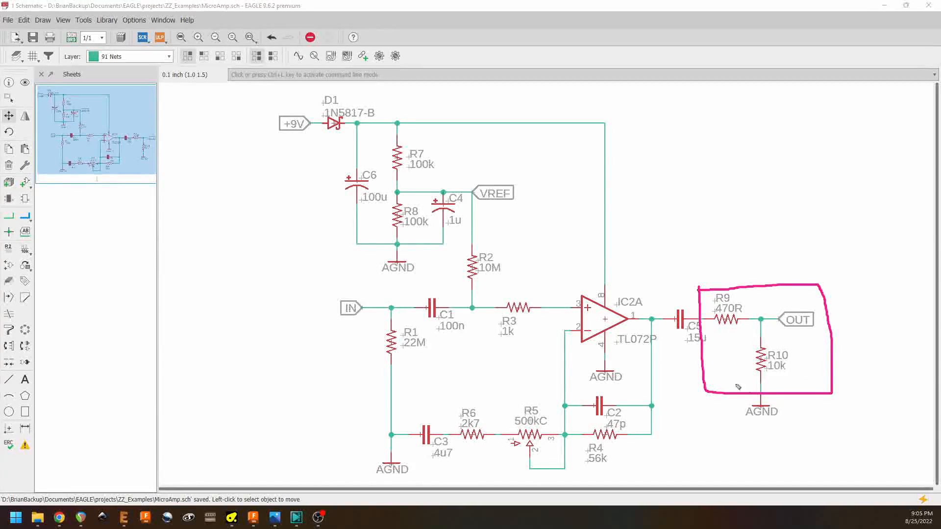
{"action": "mouse_move", "coordinate": [790, 342]}
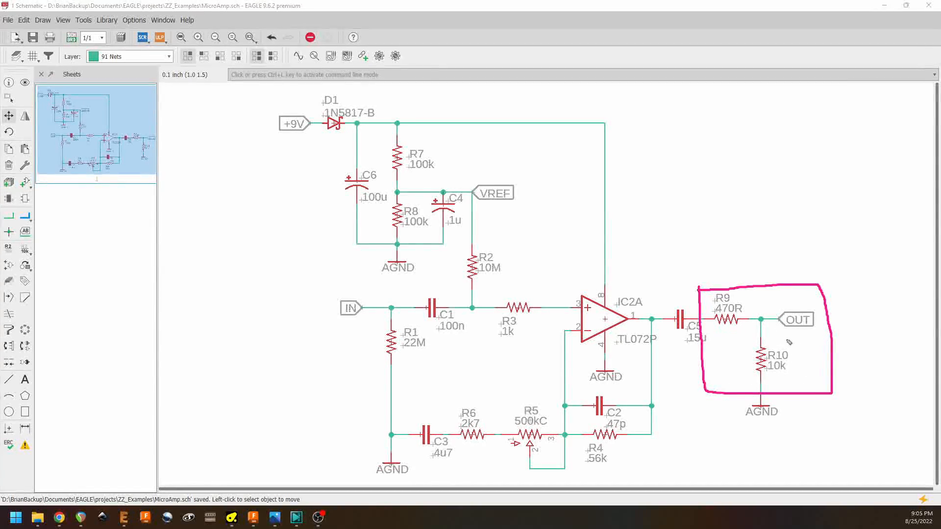
{"action": "mouse_move", "coordinate": [737, 304]}
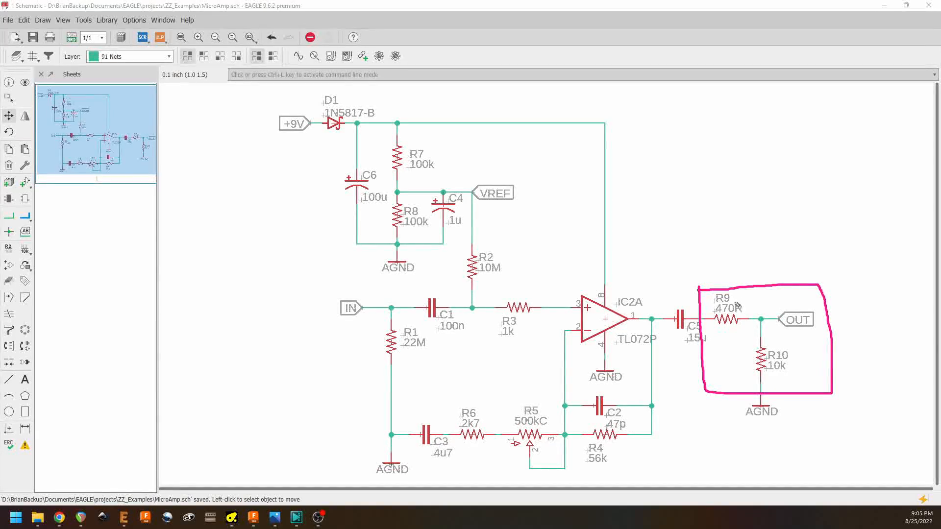
{"action": "mouse_move", "coordinate": [753, 303]}
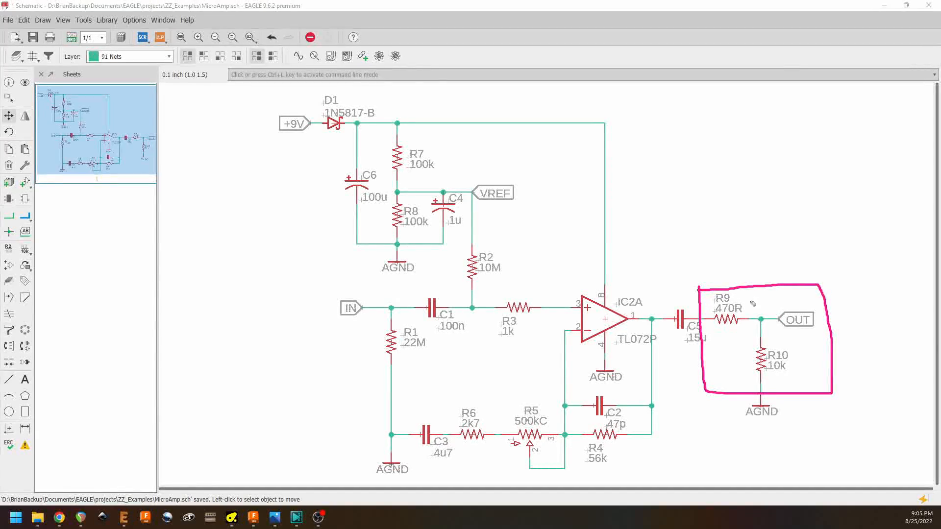
{"action": "mouse_move", "coordinate": [699, 326]}
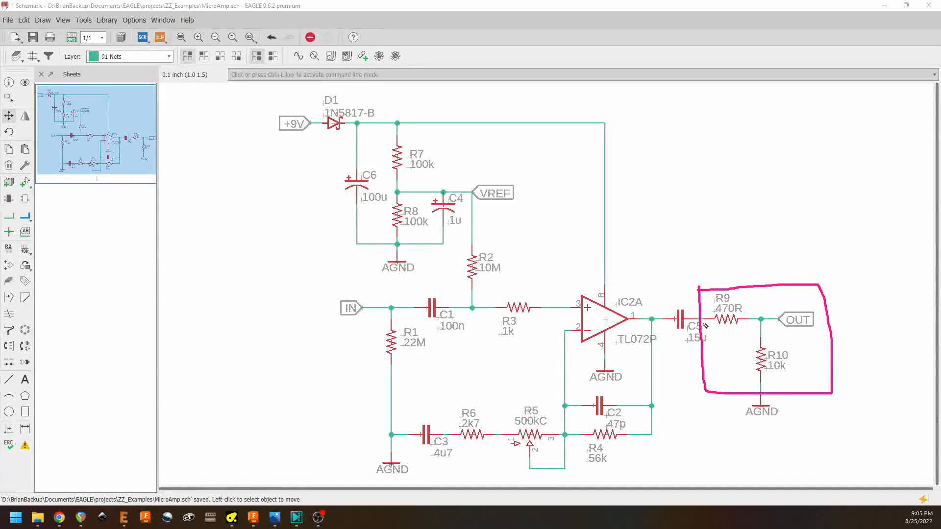
{"action": "mouse_move", "coordinate": [781, 358]}
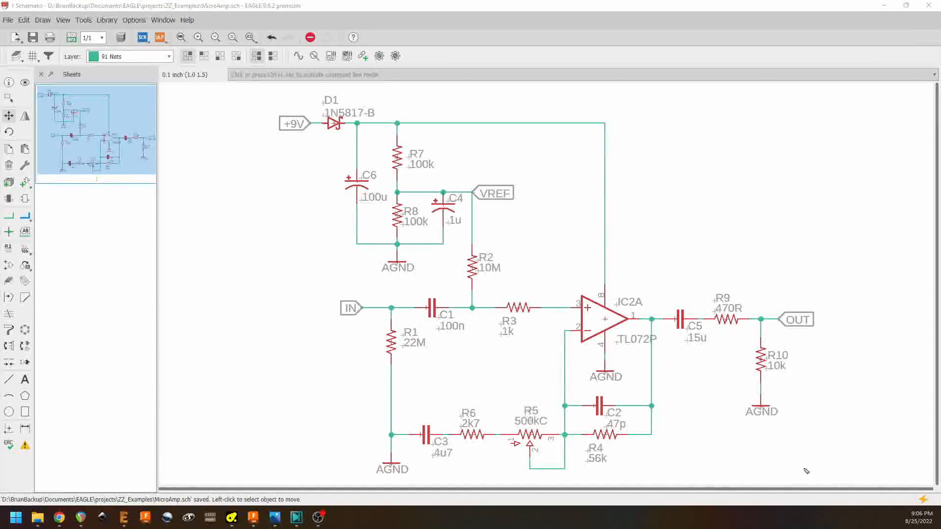
{"action": "mouse_move", "coordinate": [255, 97]}
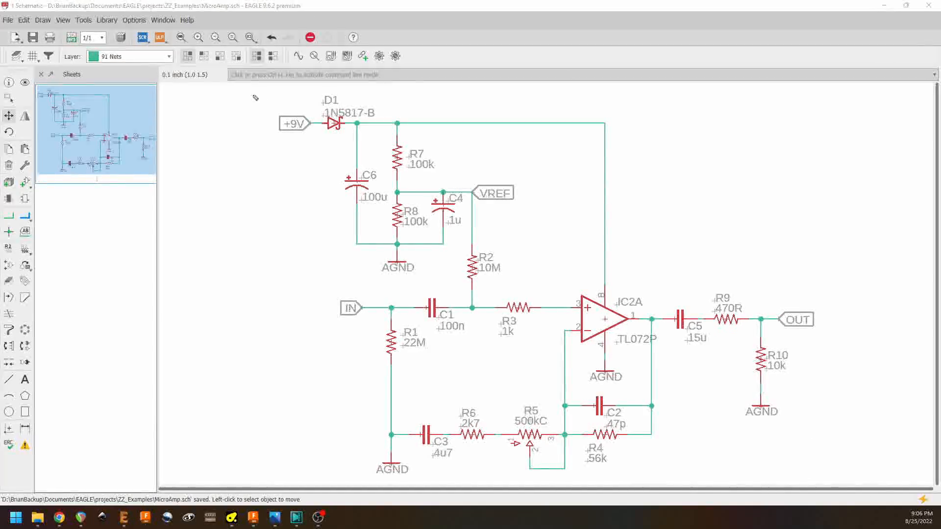
Box the supply section around D1, R7, R8, C6, C4 and R2, then remove the stray scribble beside R8.
{"action": "left_click_drag", "start_coordinate": [252, 95], "coordinate": [315, 263]}
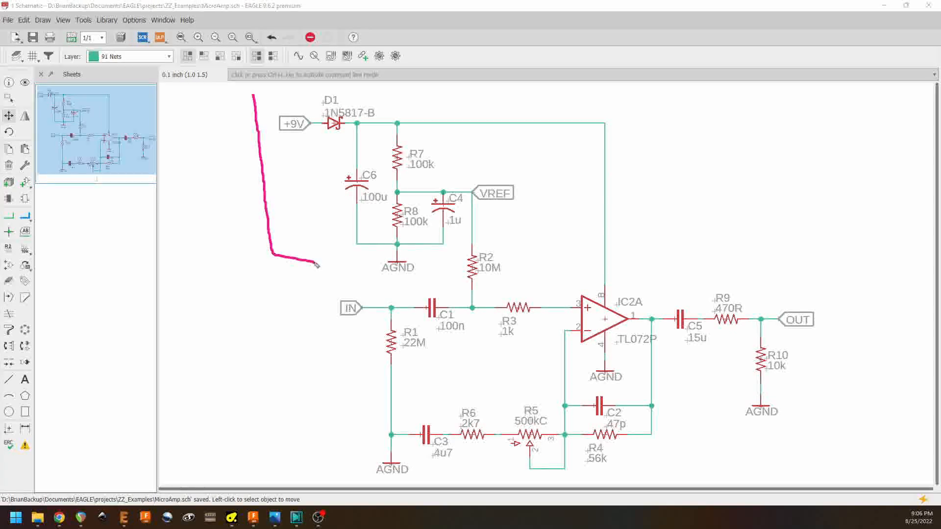
{"action": "left_click_drag", "start_coordinate": [312, 266], "coordinate": [528, 105]}
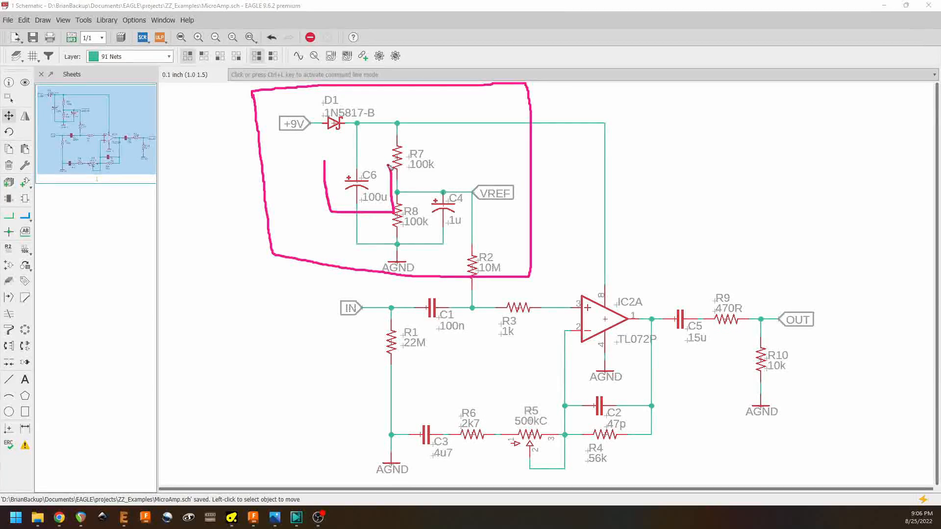
{"action": "left_click_drag", "start_coordinate": [325, 163], "coordinate": [393, 164]}
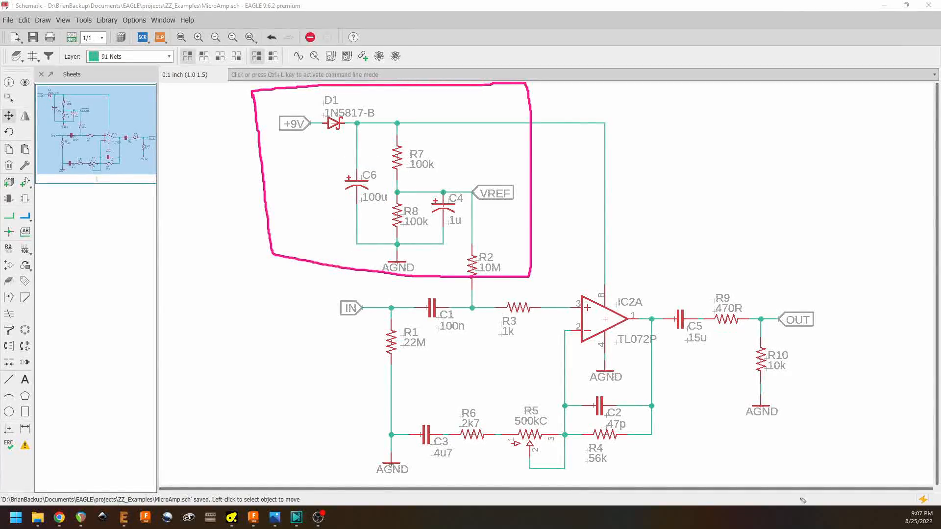
Draw a narrow outline around the R7–R8 resistor divider.
{"action": "left_click_drag", "start_coordinate": [378, 135], "coordinate": [388, 180]}
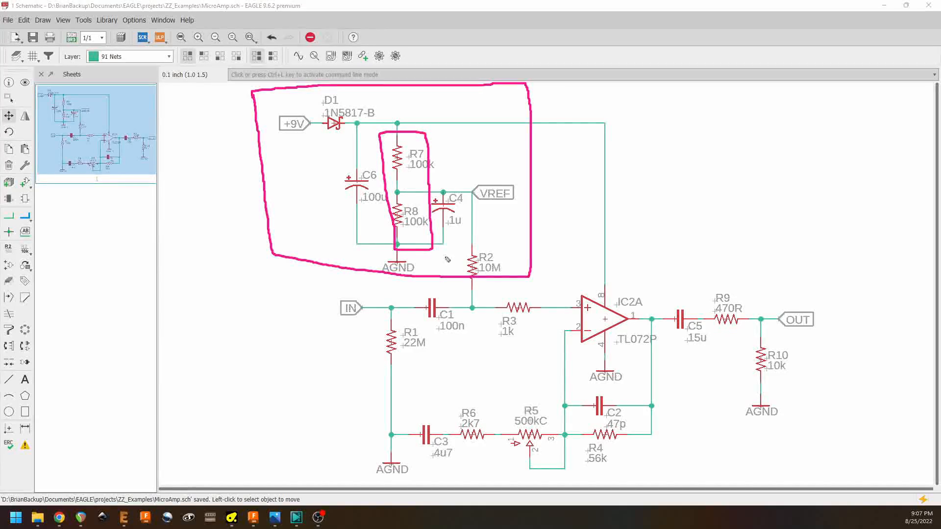
{"action": "mouse_move", "coordinate": [414, 232]}
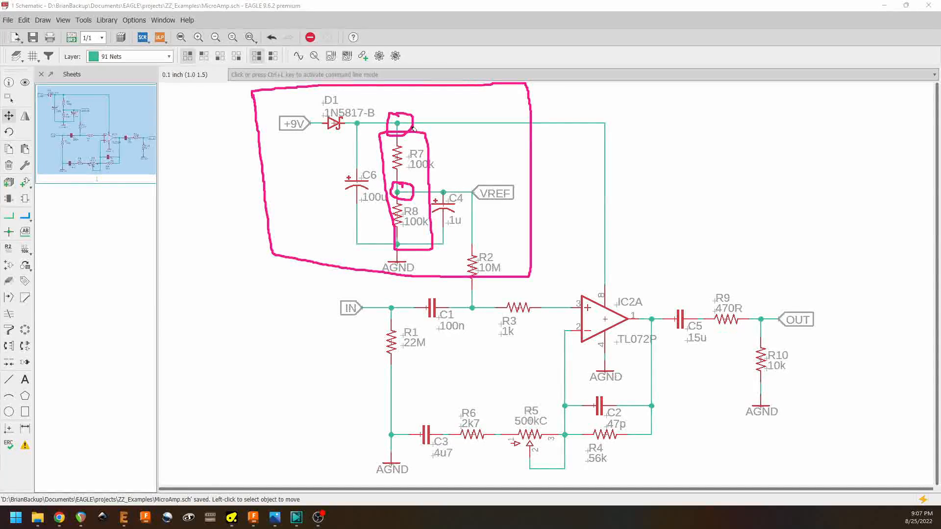
{"action": "mouse_move", "coordinate": [639, 379]}
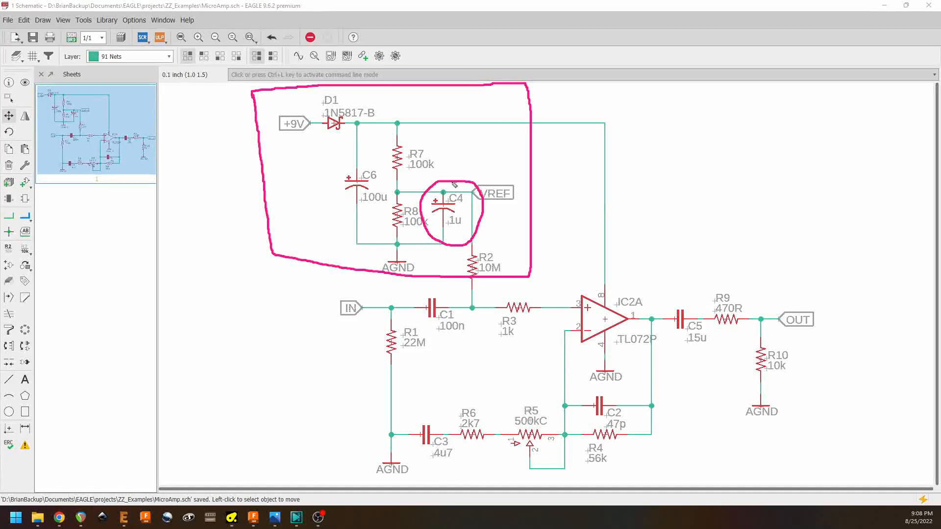
{"action": "mouse_move", "coordinate": [411, 127]}
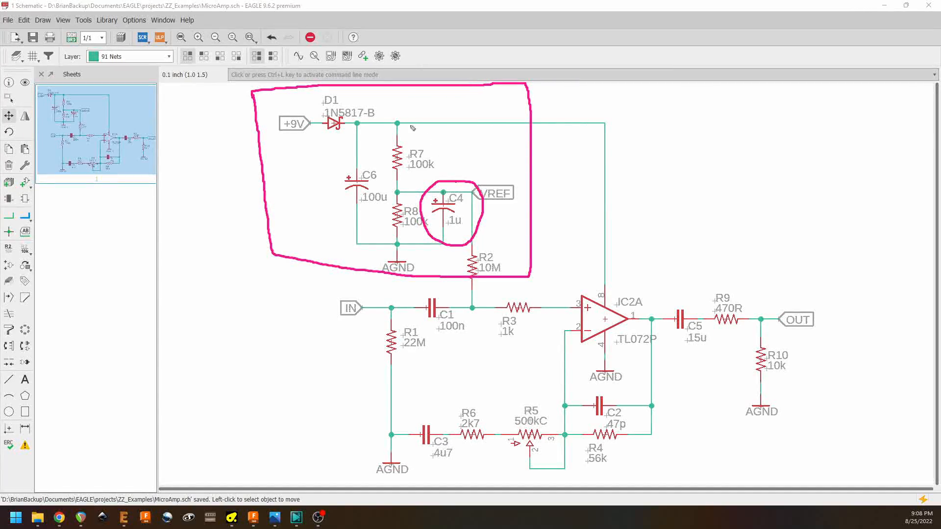
{"action": "mouse_move", "coordinate": [381, 127]}
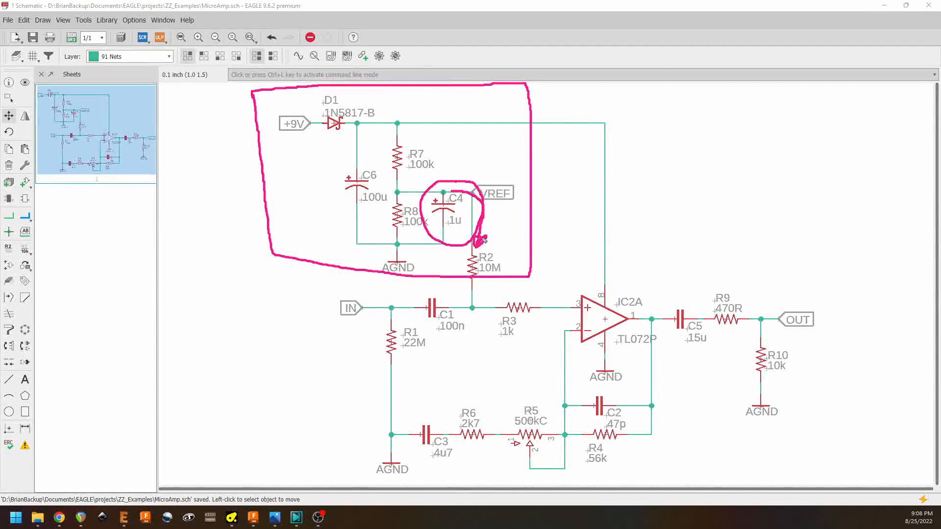
{"action": "mouse_move", "coordinate": [528, 322]}
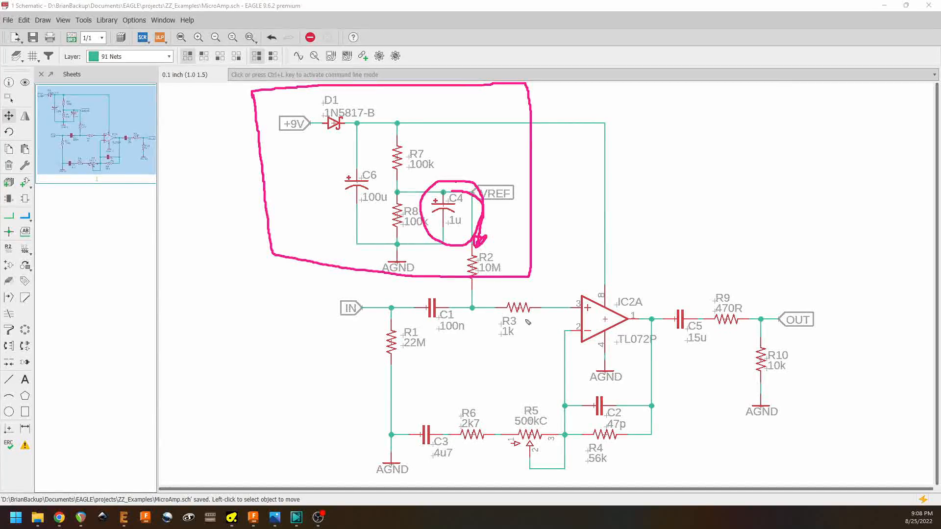
{"action": "mouse_move", "coordinate": [501, 318]}
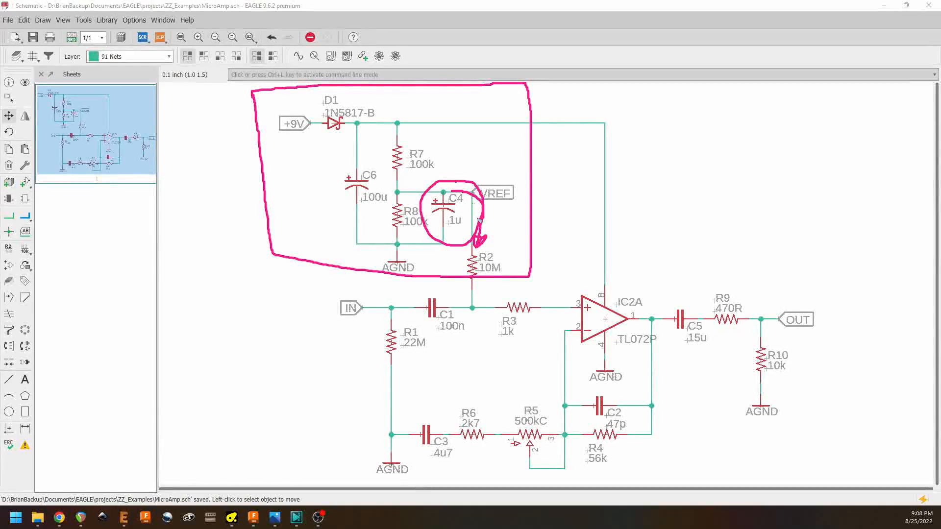
{"action": "mouse_move", "coordinate": [423, 234]}
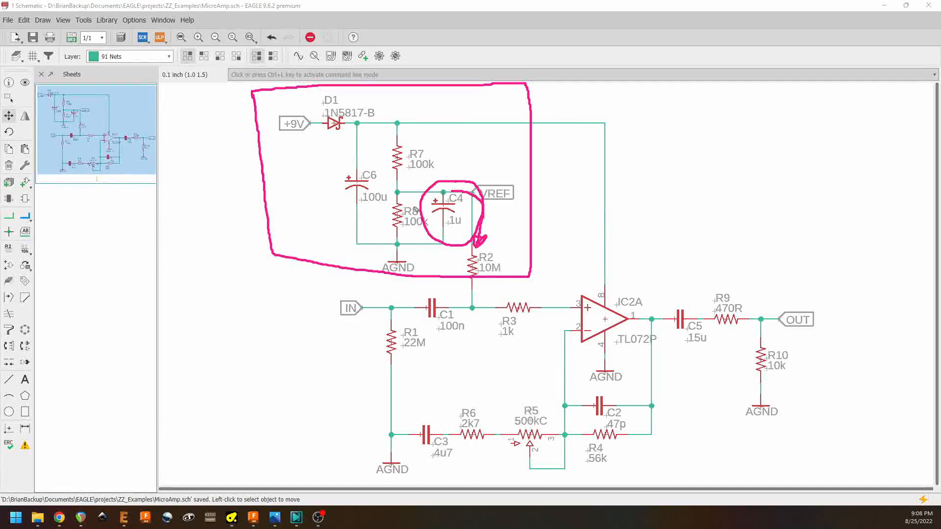
{"action": "mouse_move", "coordinate": [413, 209]}
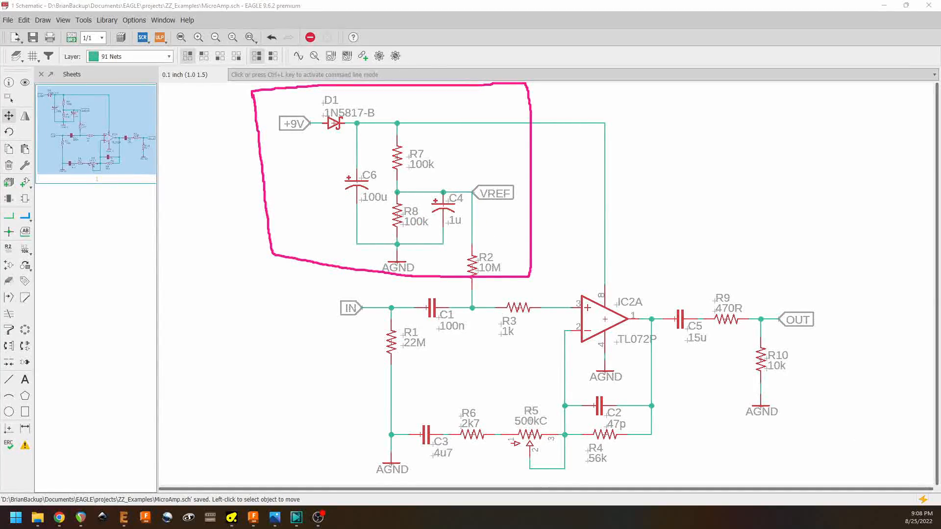
{"action": "mouse_move", "coordinate": [456, 251]}
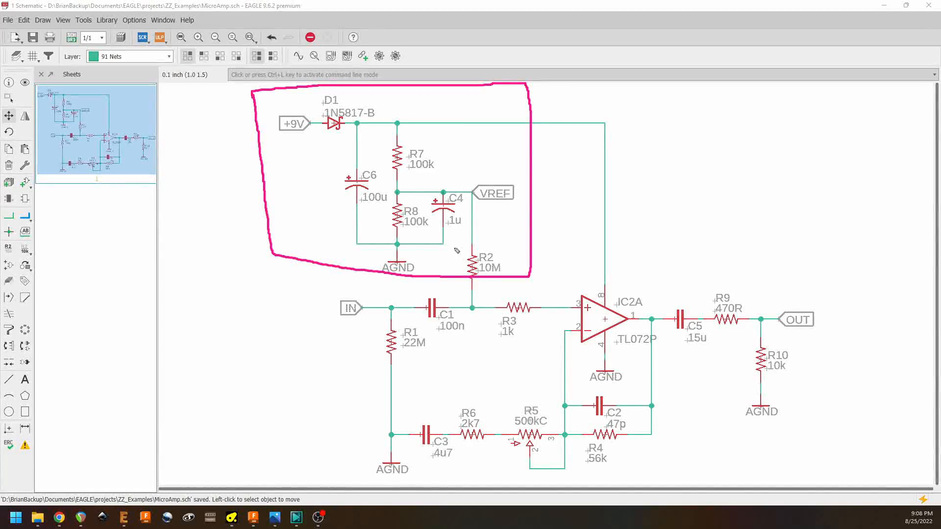
Box resistor R2 and arrow the reference voltage into IC2A's non-inverting input.
{"action": "left_click_drag", "start_coordinate": [456, 245], "coordinate": [506, 288]}
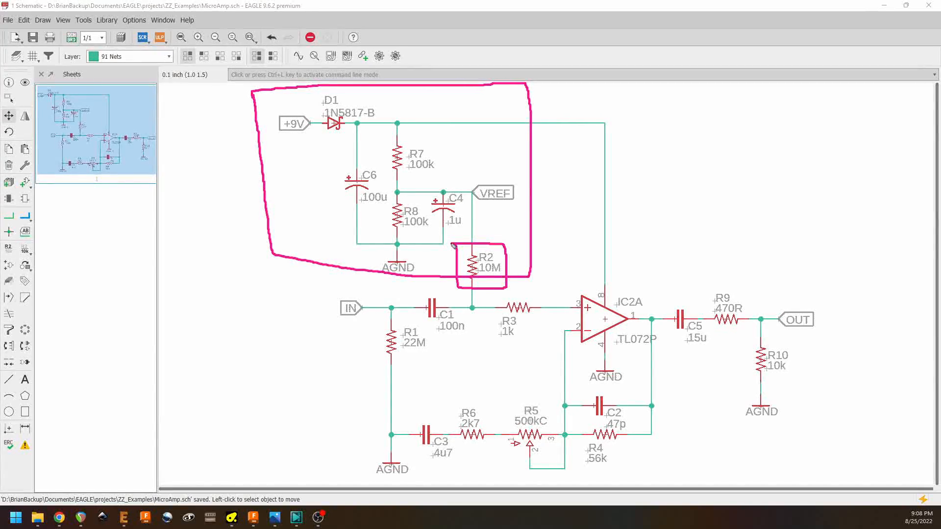
{"action": "mouse_move", "coordinate": [447, 248]}
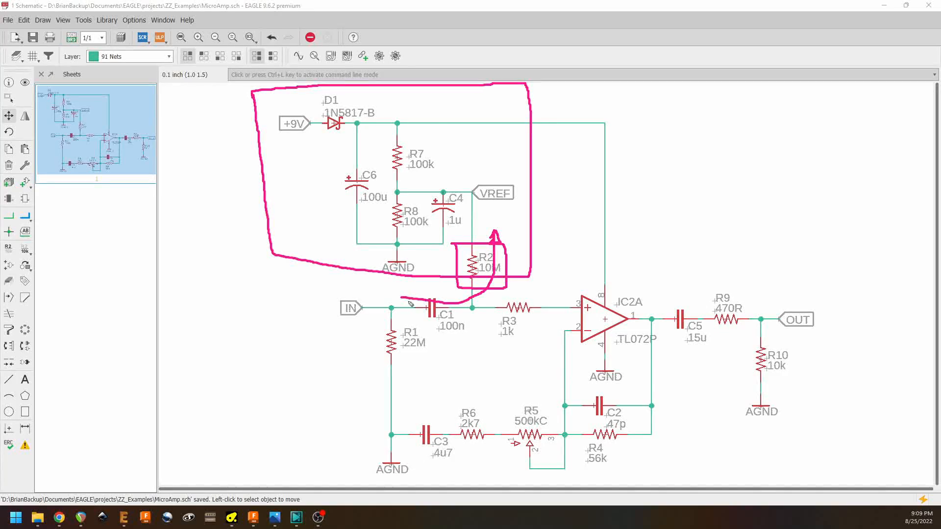
{"action": "mouse_move", "coordinate": [522, 200]}
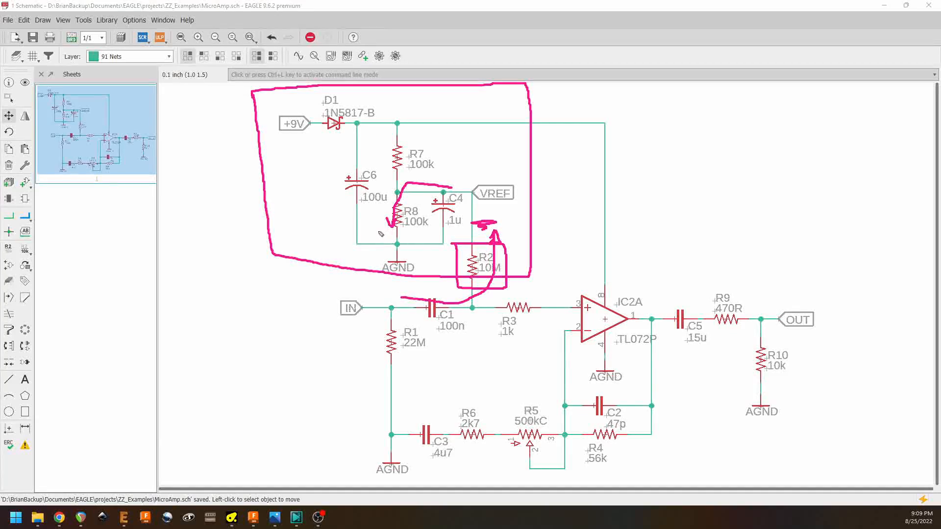
{"action": "mouse_move", "coordinate": [480, 334]}
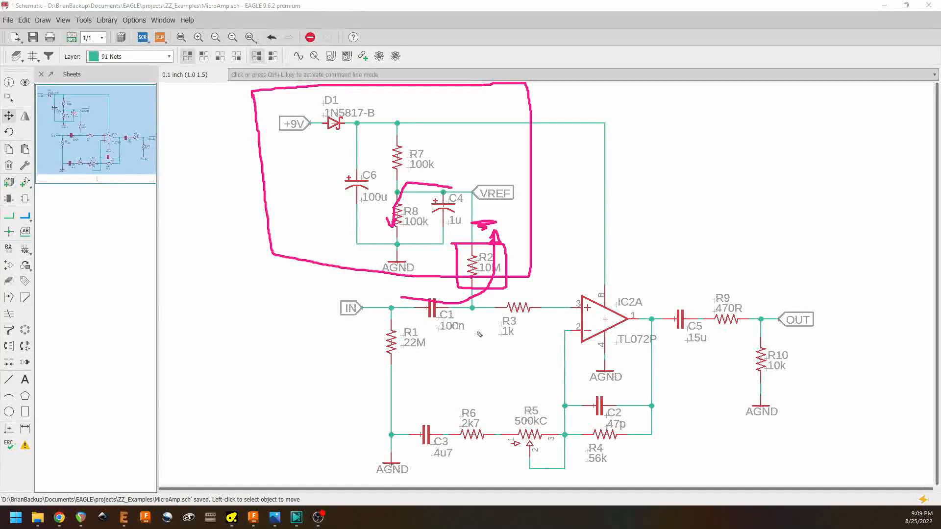
{"action": "mouse_move", "coordinate": [495, 324]}
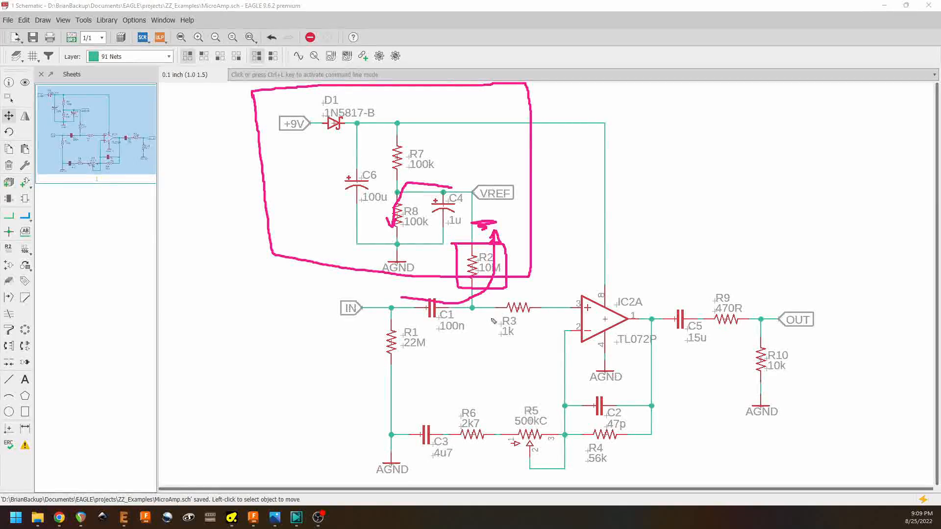
{"action": "left_click_drag", "start_coordinate": [486, 320], "coordinate": [568, 320]}
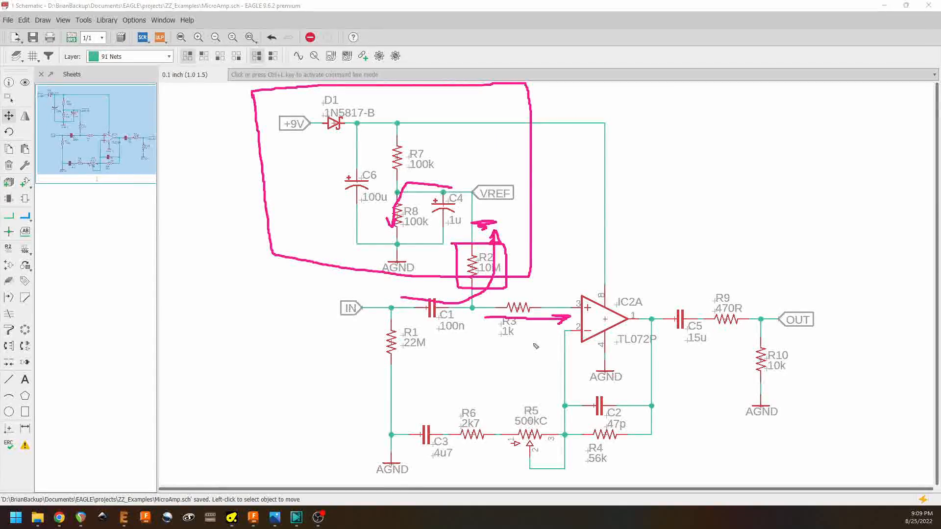
{"action": "mouse_move", "coordinate": [515, 293]}
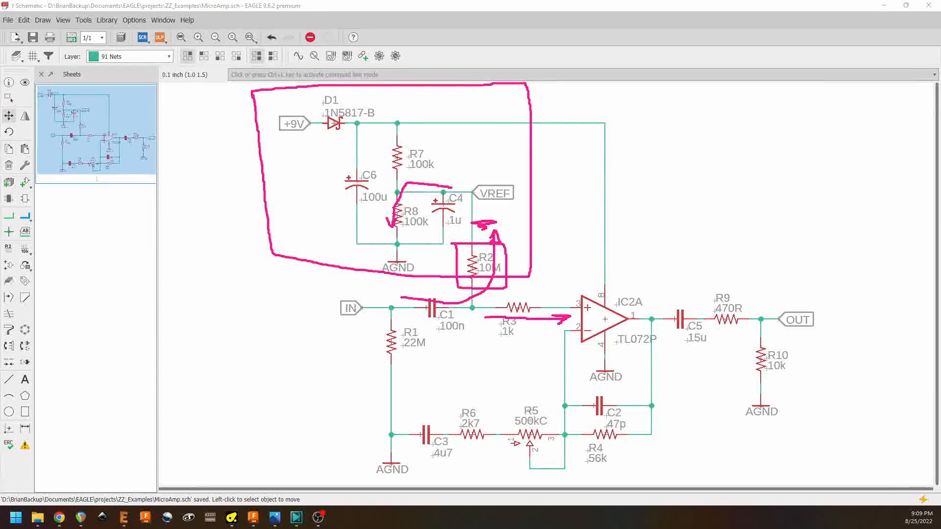
{"action": "mouse_move", "coordinate": [551, 331]}
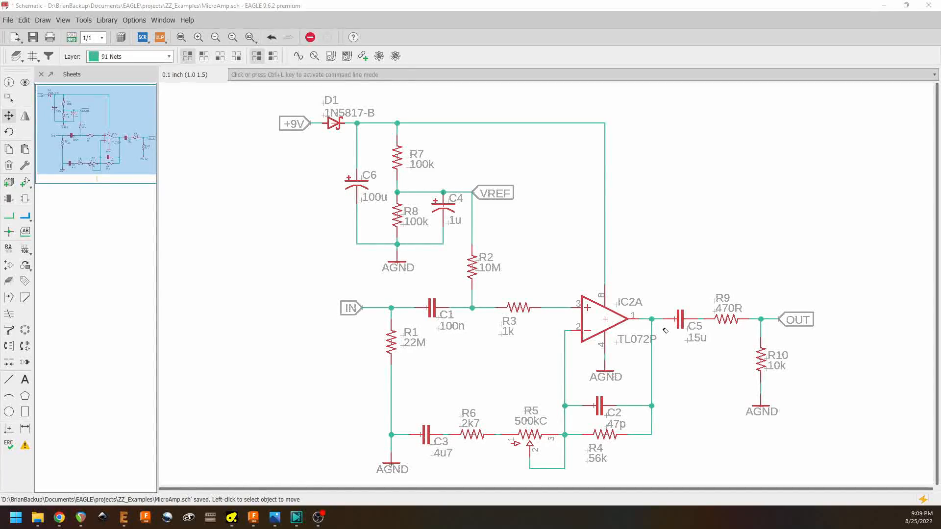
{"action": "mouse_move", "coordinate": [671, 359]}
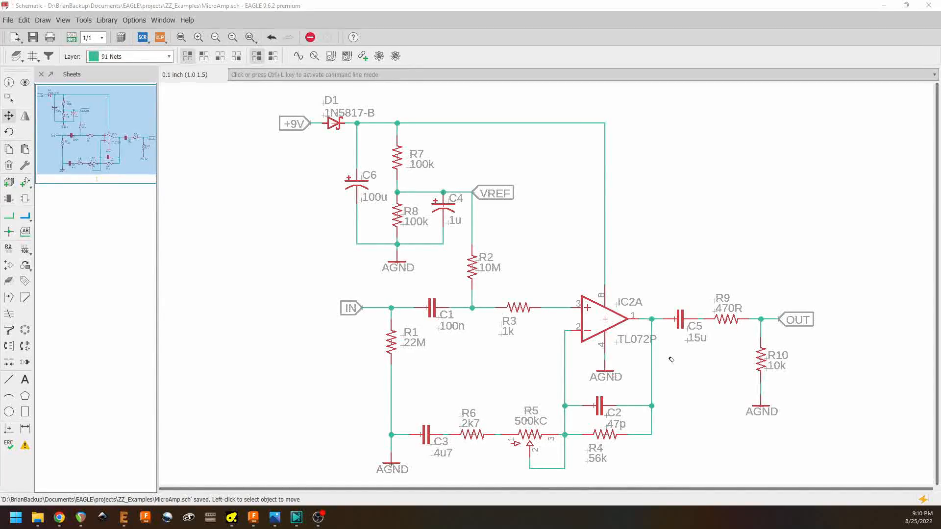
{"action": "mouse_move", "coordinate": [668, 354]}
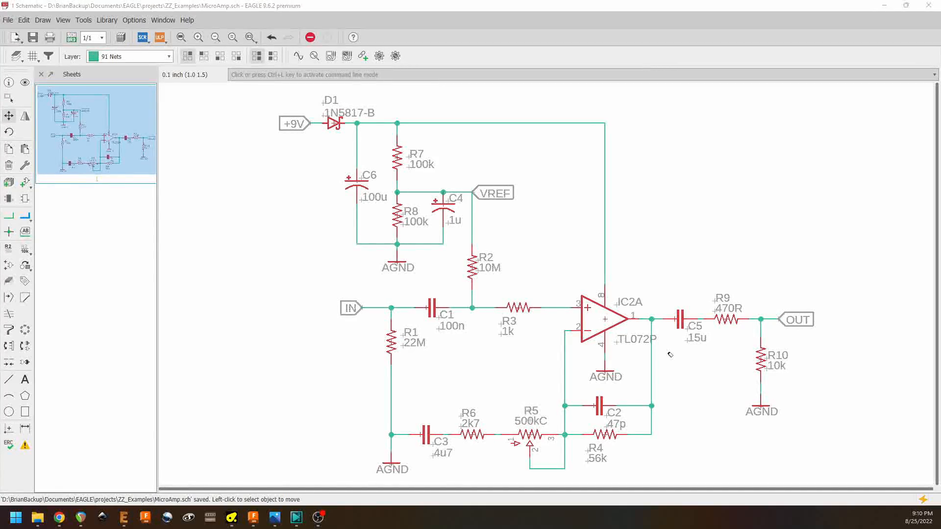
{"action": "mouse_move", "coordinate": [540, 300]}
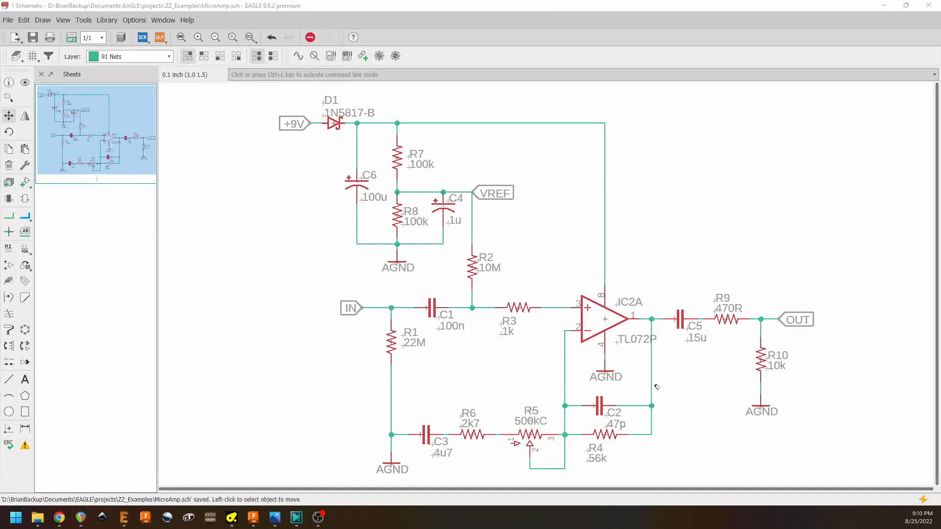
{"action": "mouse_move", "coordinate": [672, 387]}
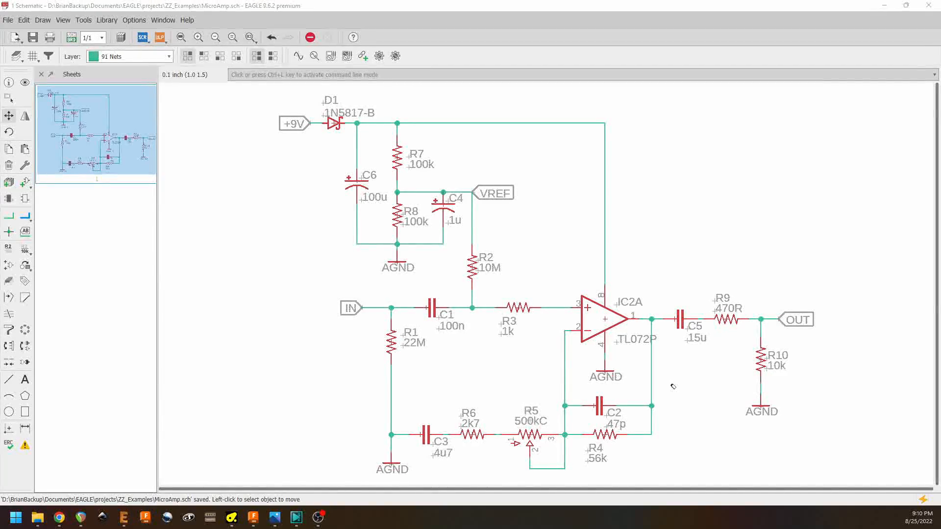
{"action": "mouse_move", "coordinate": [674, 386]}
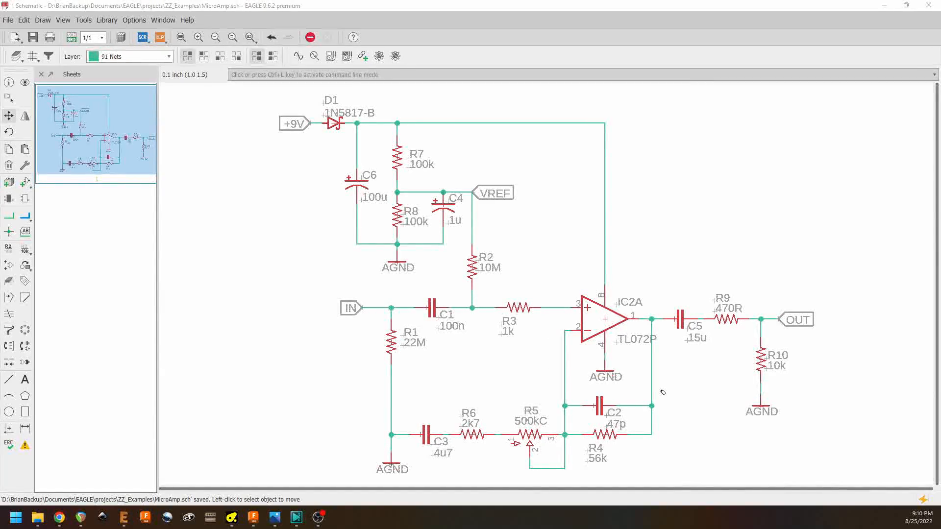
{"action": "mouse_move", "coordinate": [656, 396]}
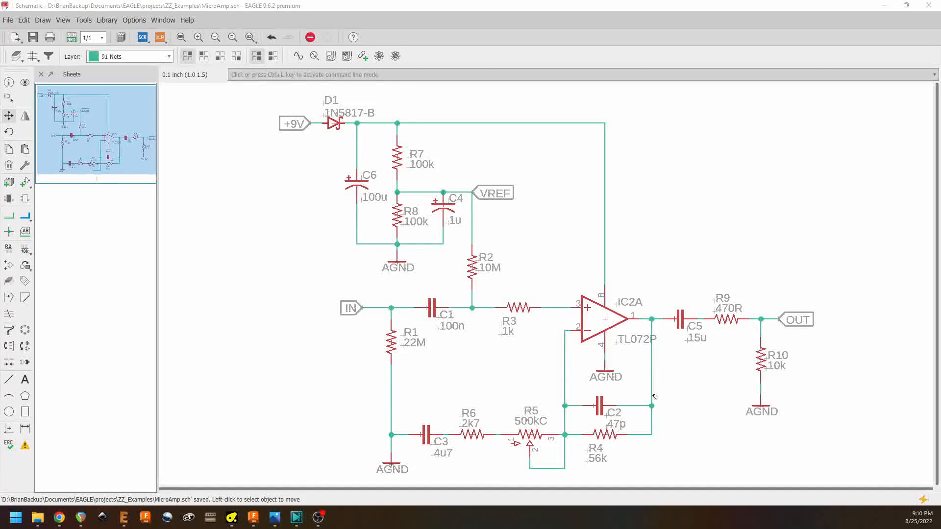
{"action": "mouse_move", "coordinate": [660, 391]}
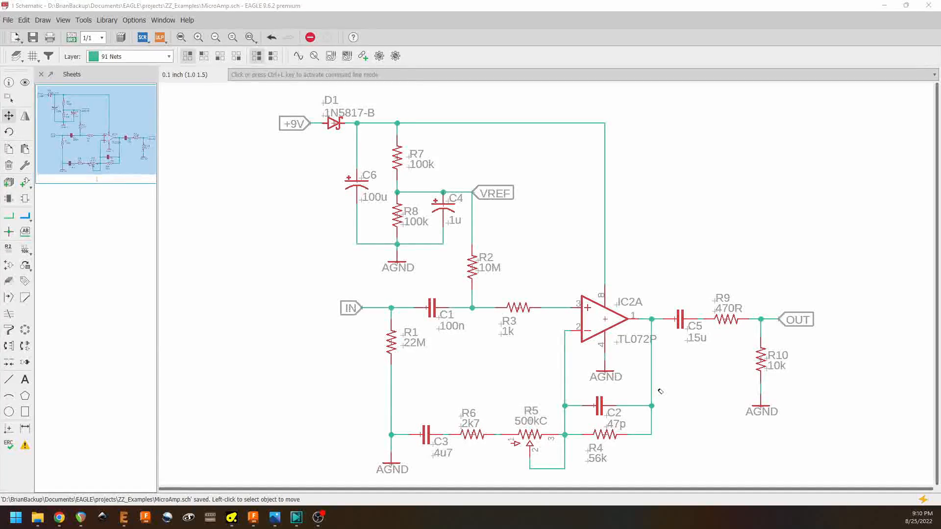